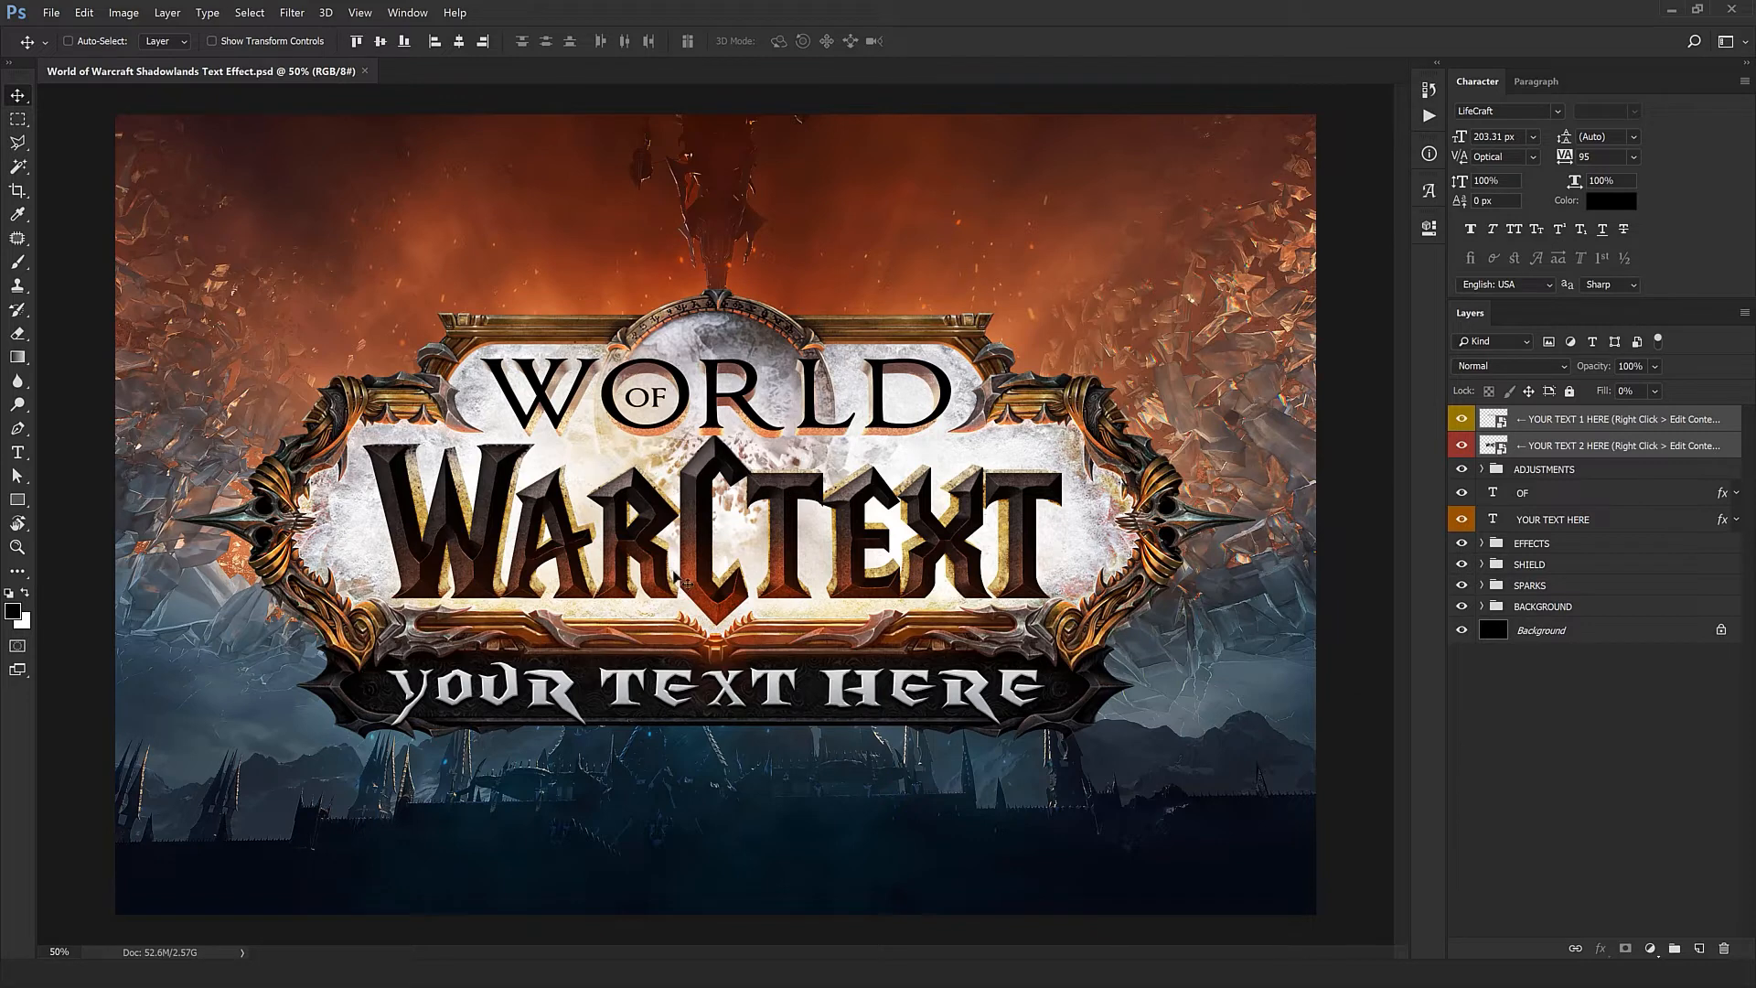
# Step: Open the YOUR TEXT 1 HERE smart object's contents for editing
pyautogui.click(1618, 417)
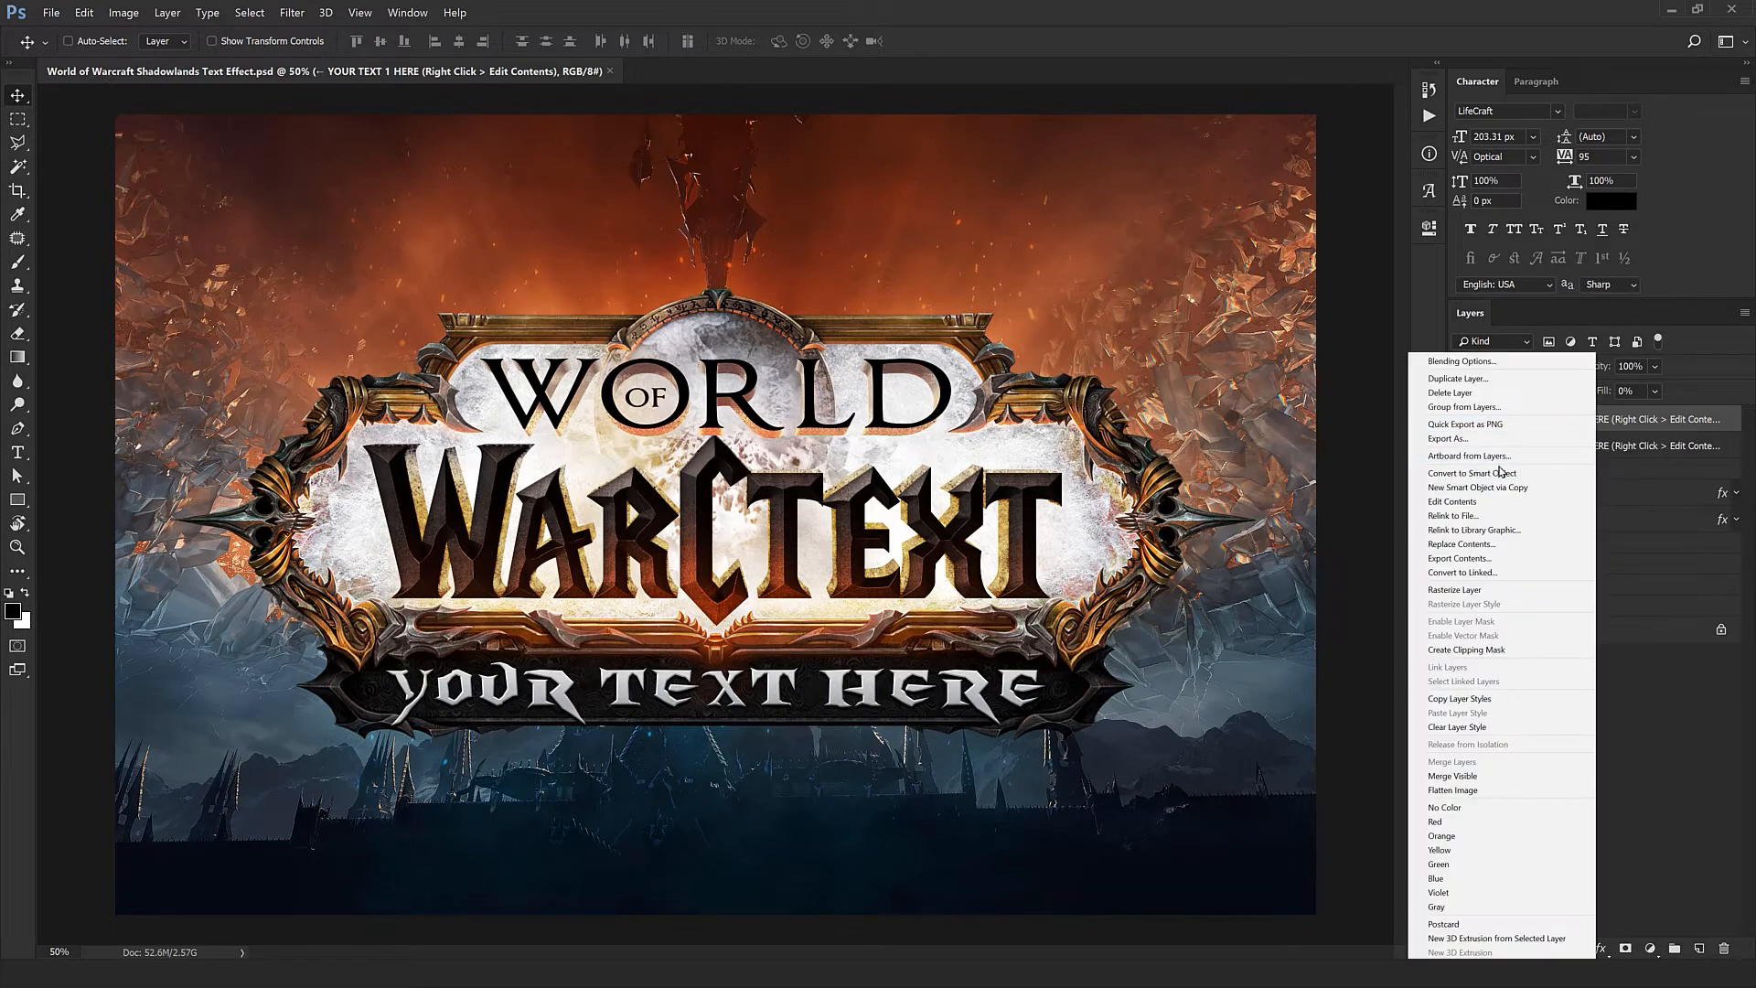
pyautogui.click(1451, 500)
pyautogui.write('H')
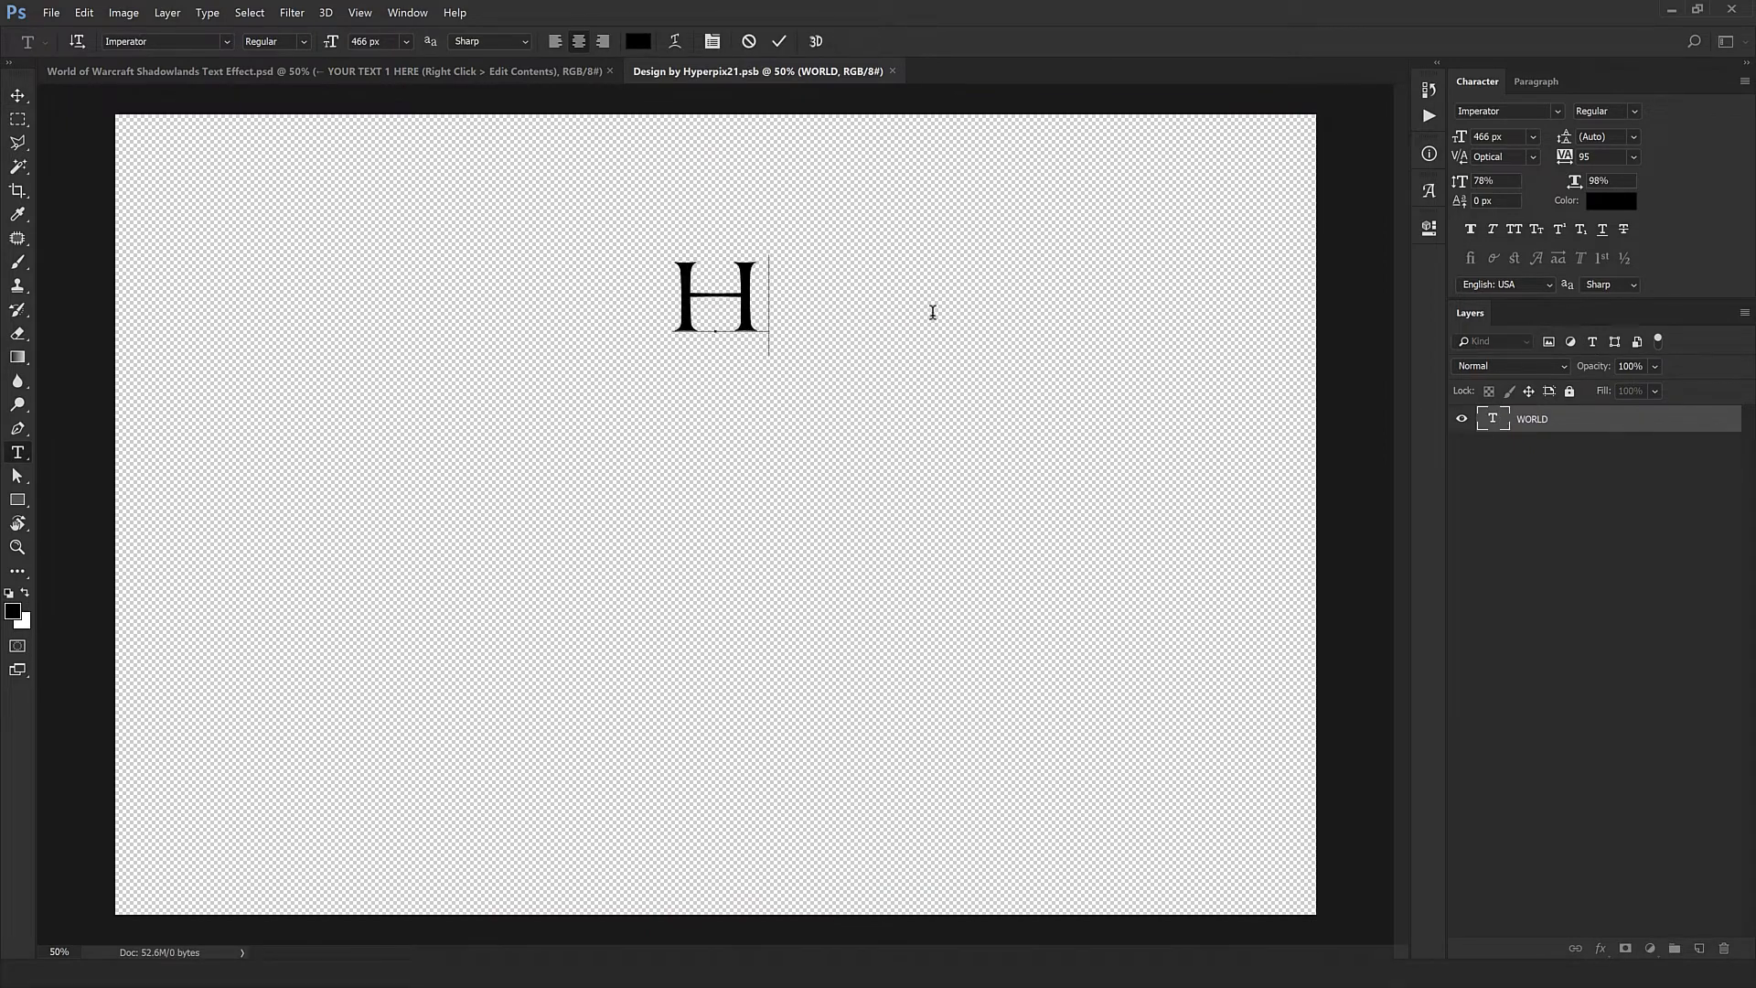
# Step: Change the top word to HERO with tracking 315, and save the .psb back
pyautogui.write('ERO')
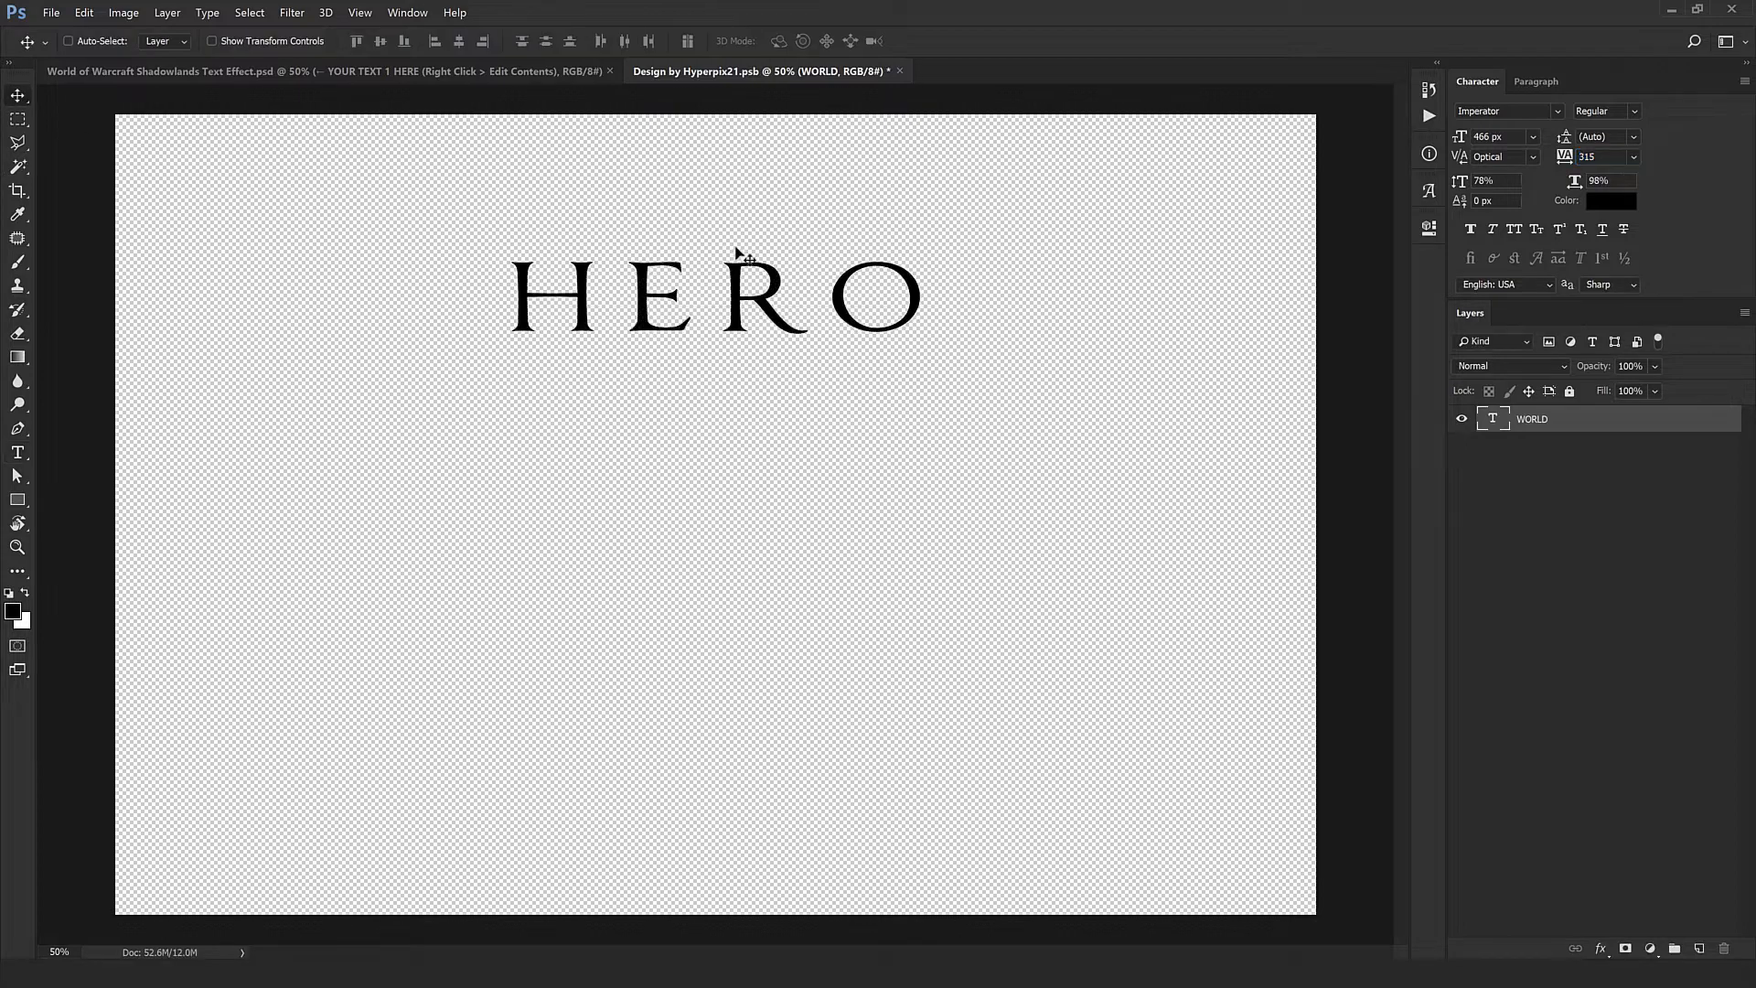
pyautogui.moveTo(902, 71)
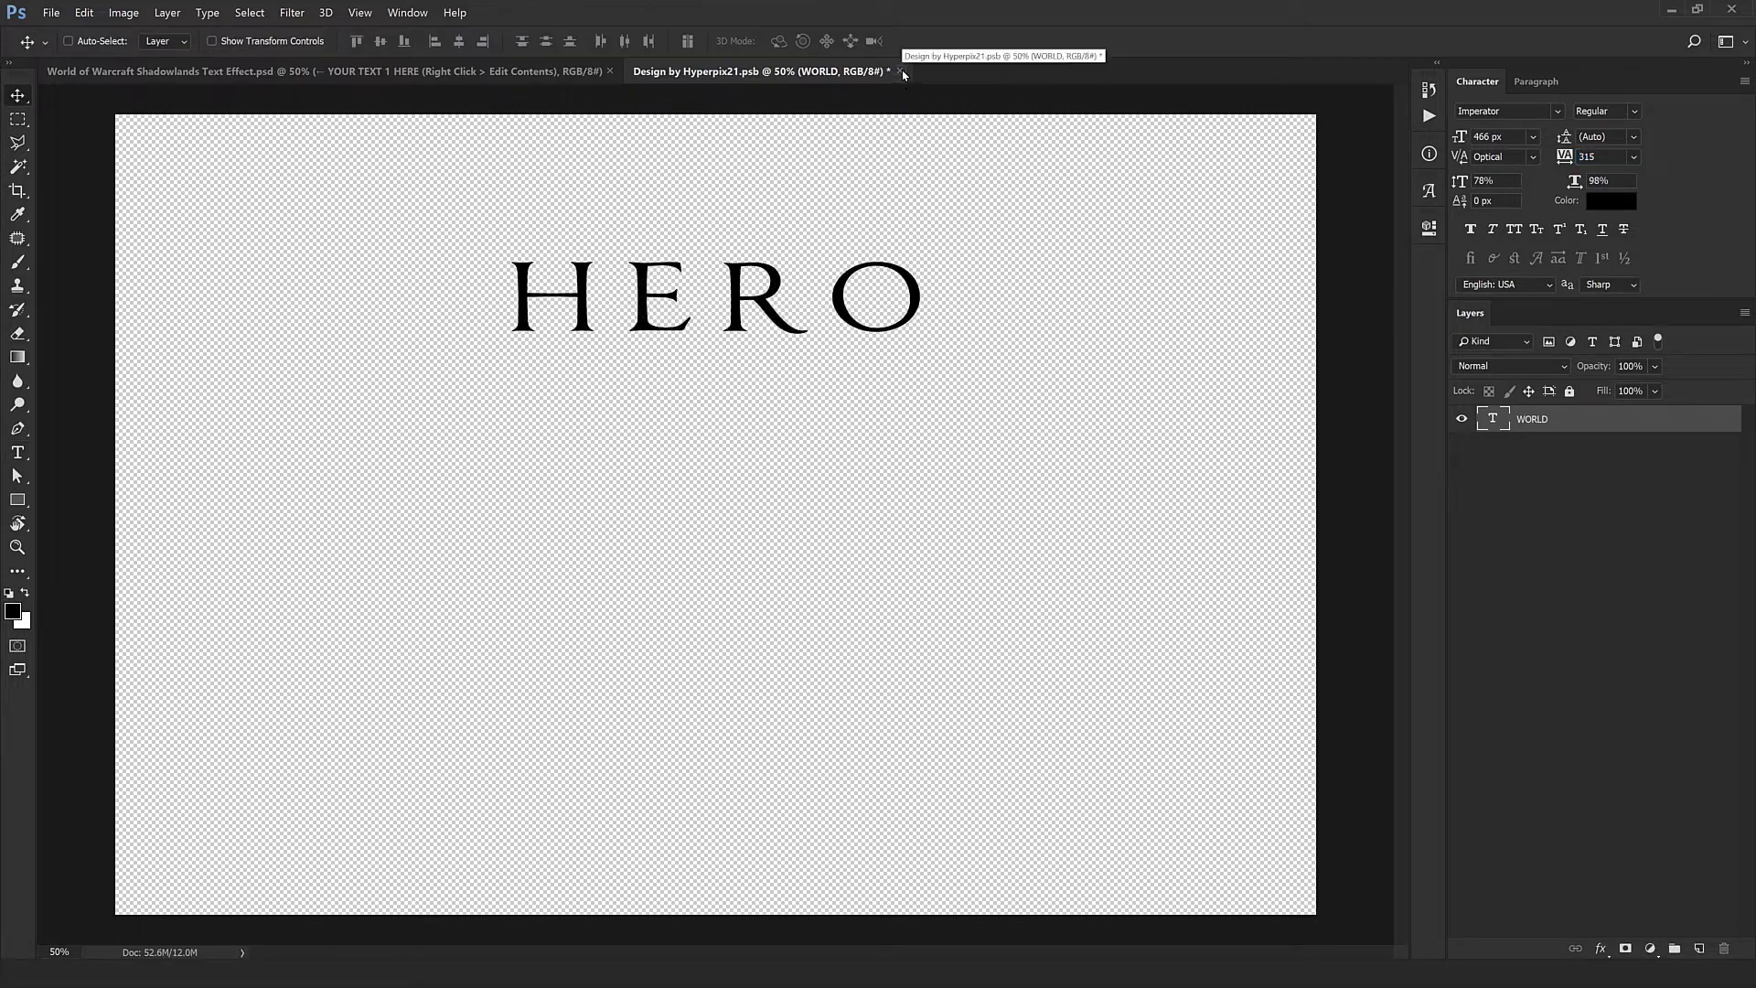
pyautogui.click(902, 71)
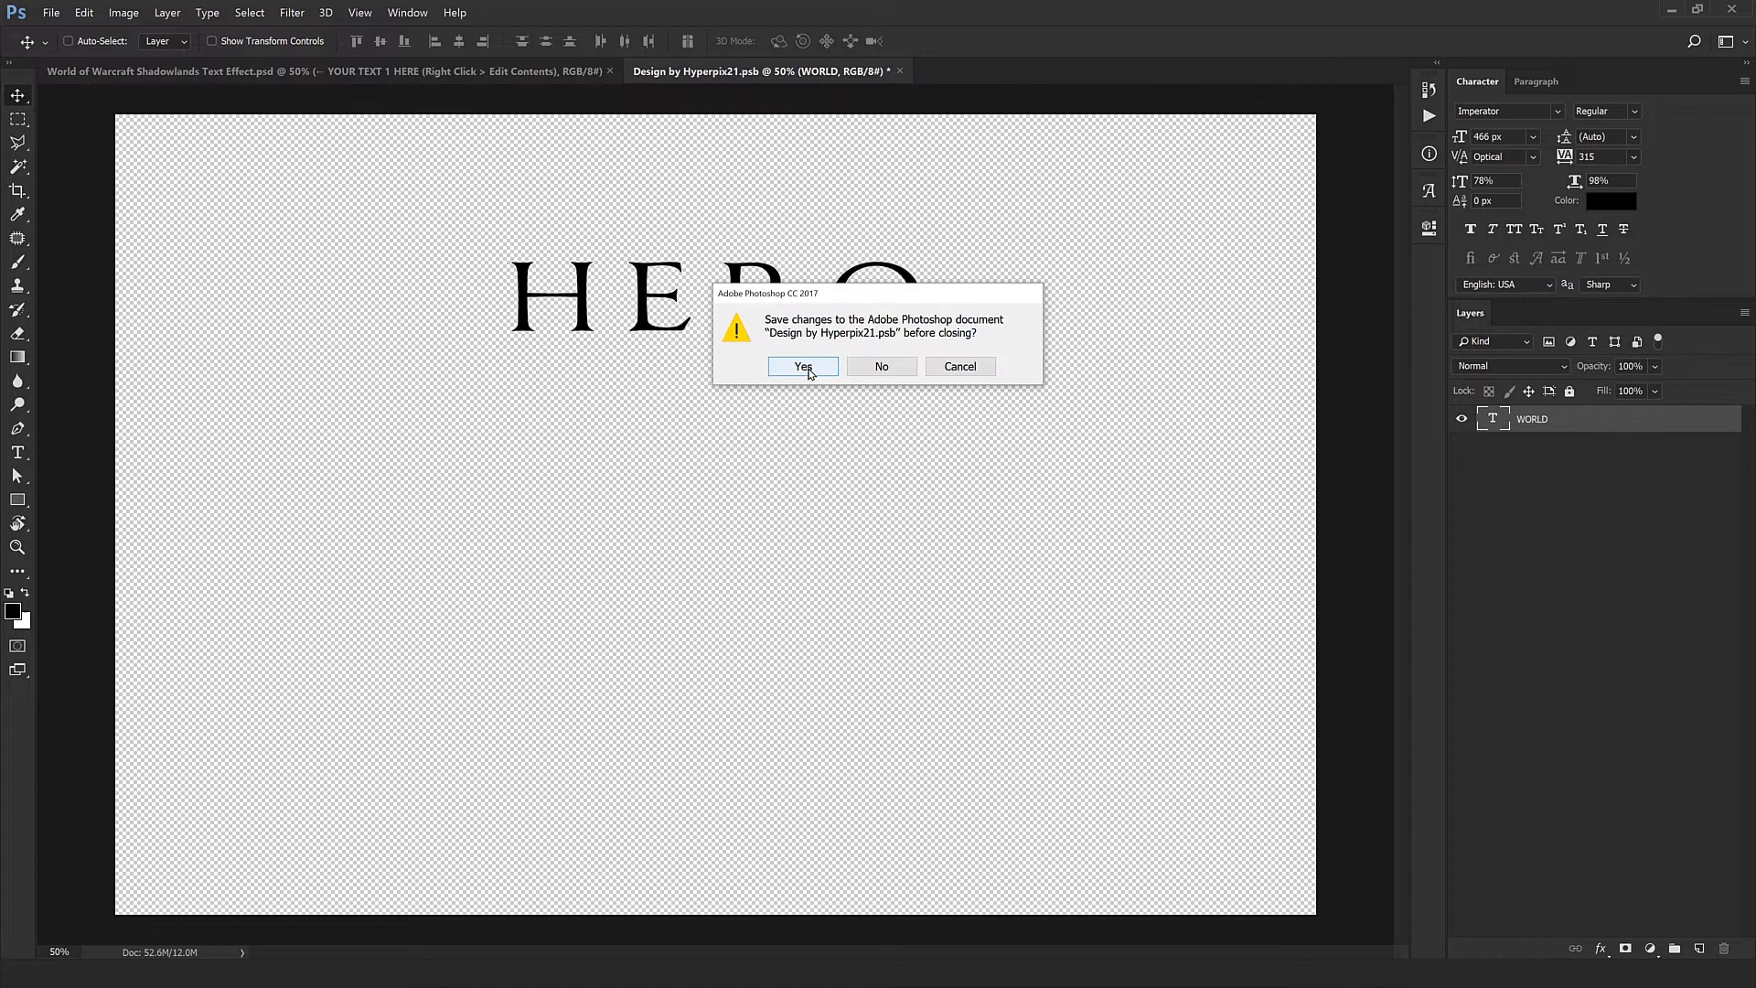
pyautogui.click(802, 365)
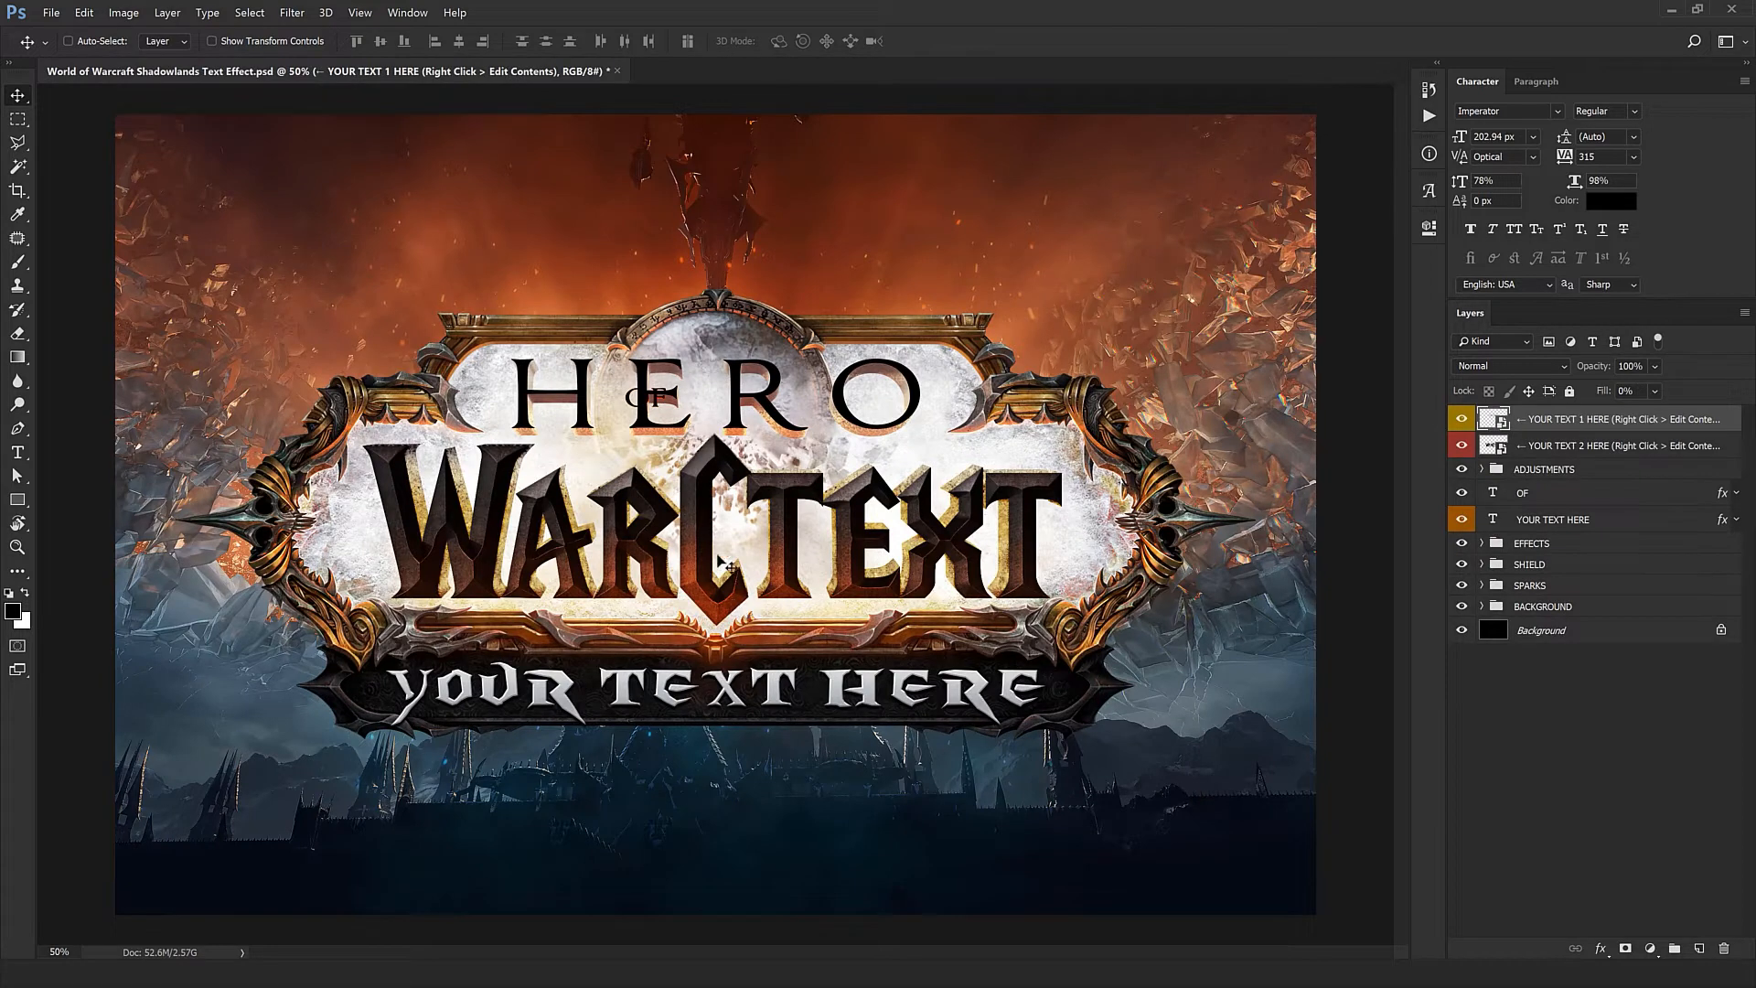
pyautogui.moveTo(879, 403)
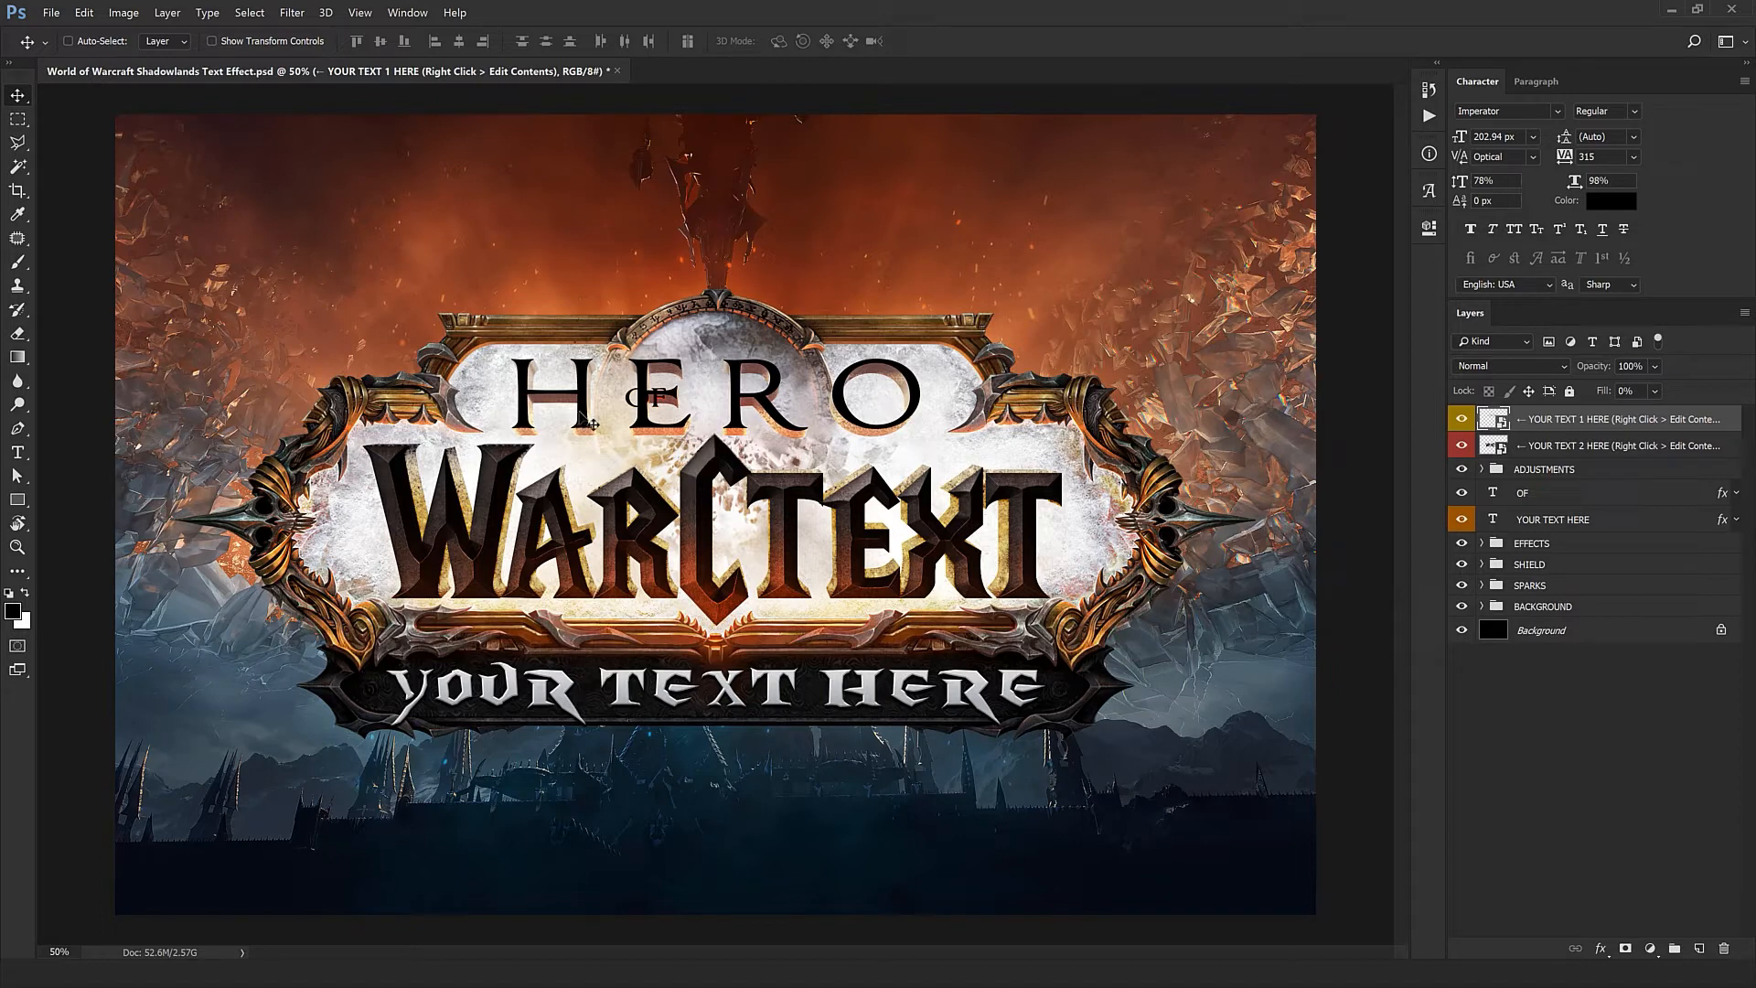
# Step: Expand the EFFECTS groups and move the OF emblem beside HERO
pyautogui.click(1482, 543)
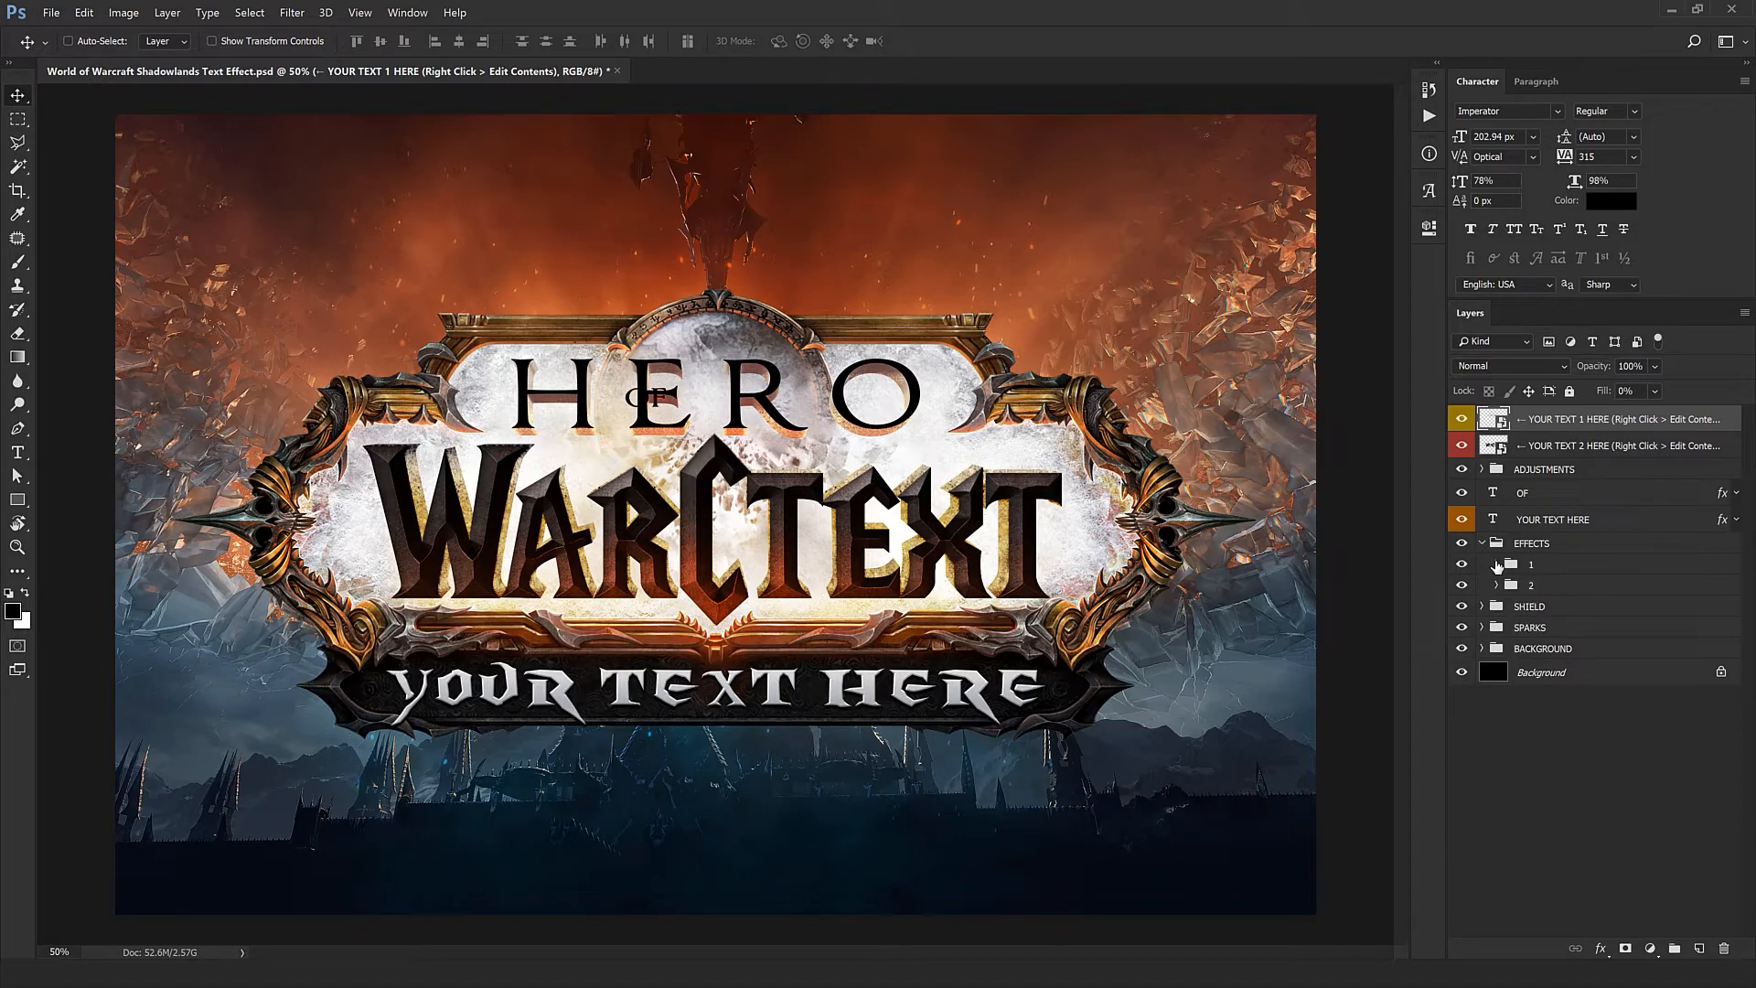
pyautogui.click(1497, 563)
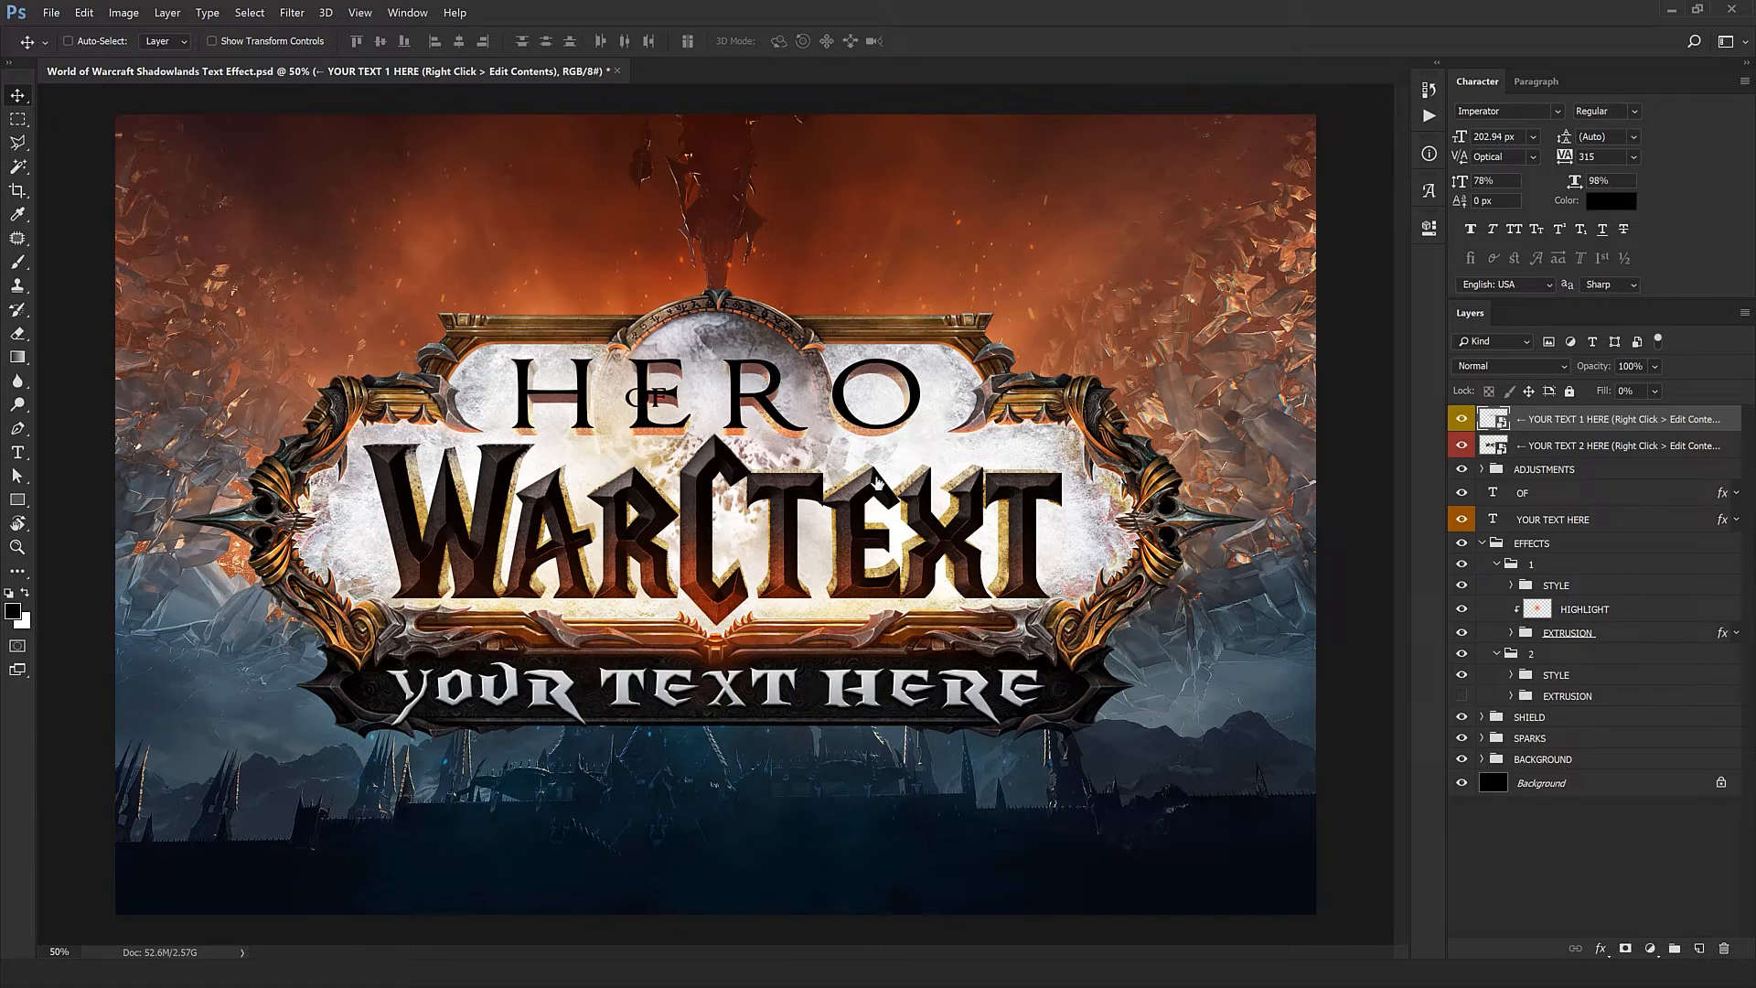
pyautogui.moveTo(834, 619)
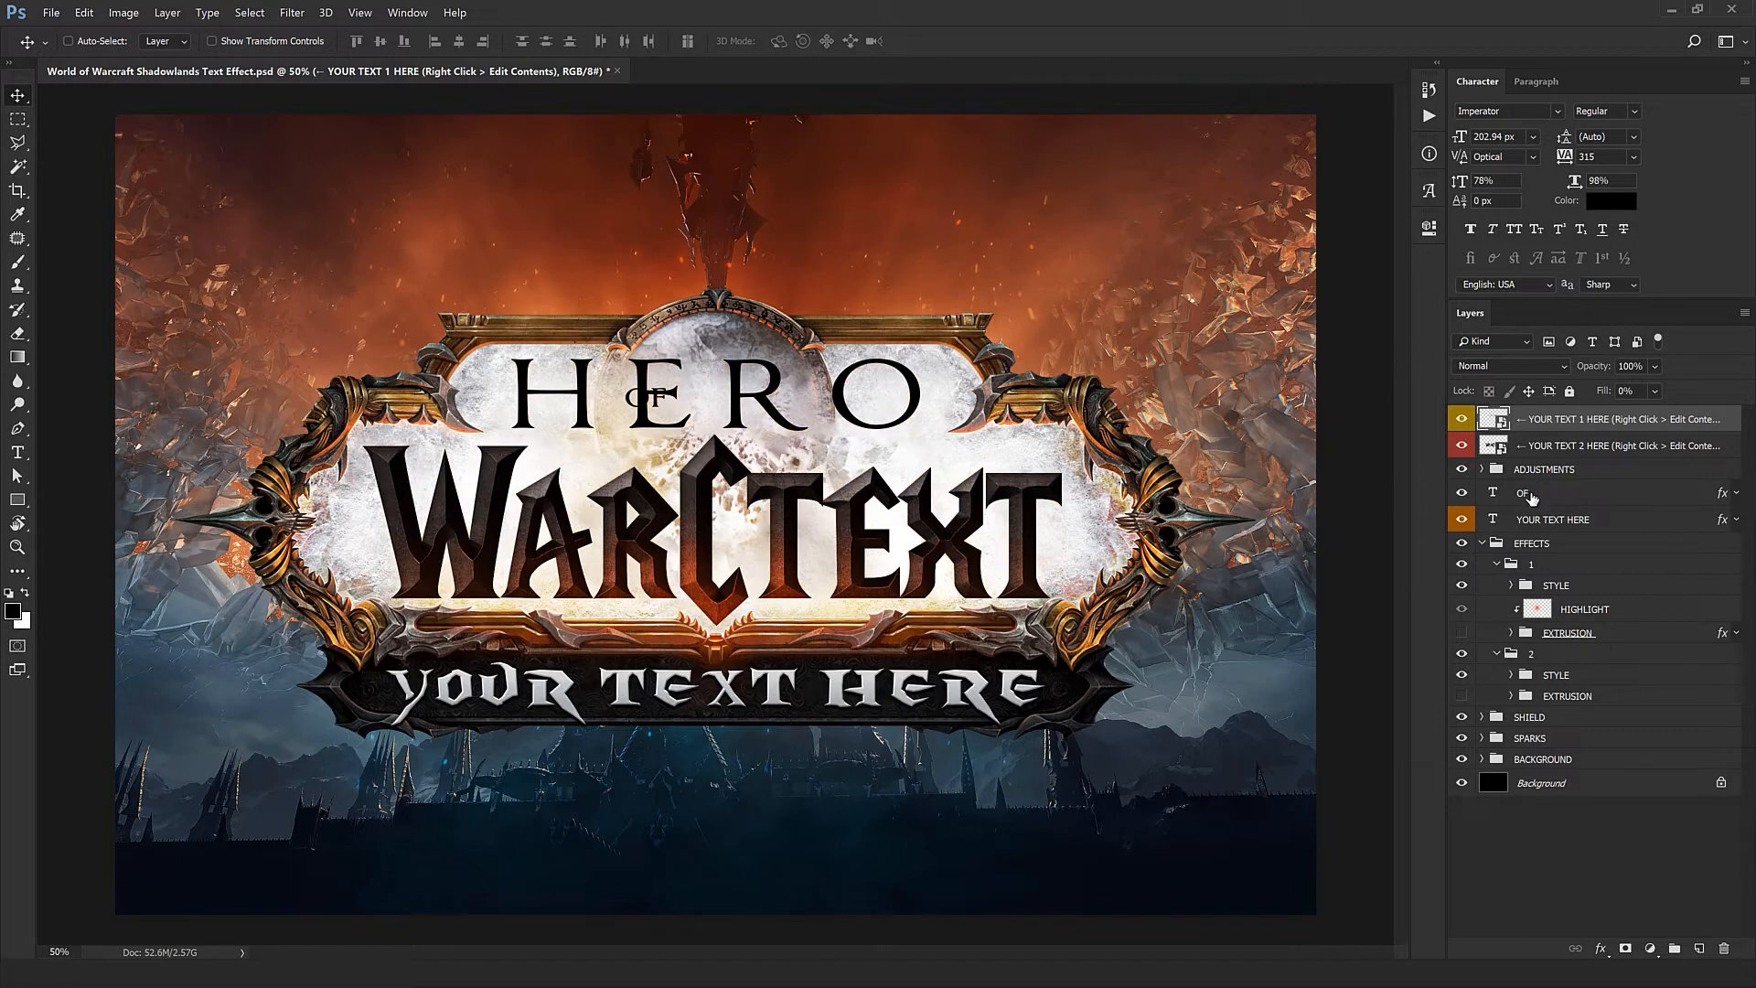
pyautogui.click(1523, 493)
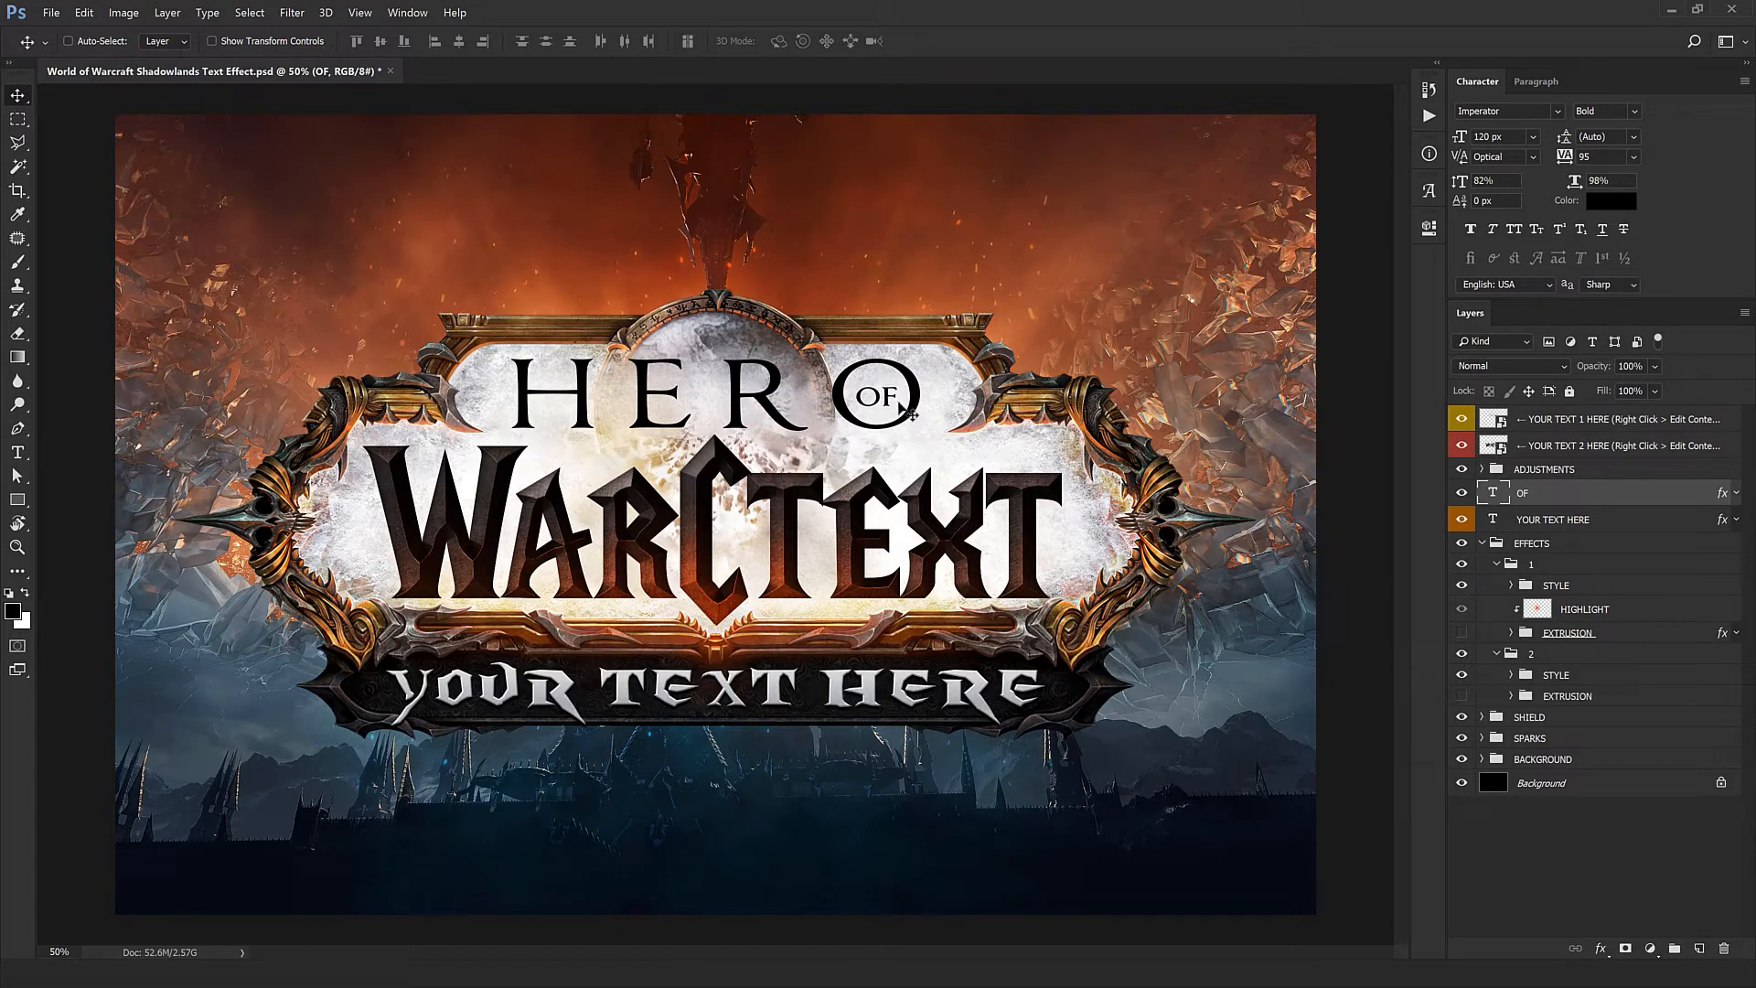
pyautogui.moveTo(1041, 473)
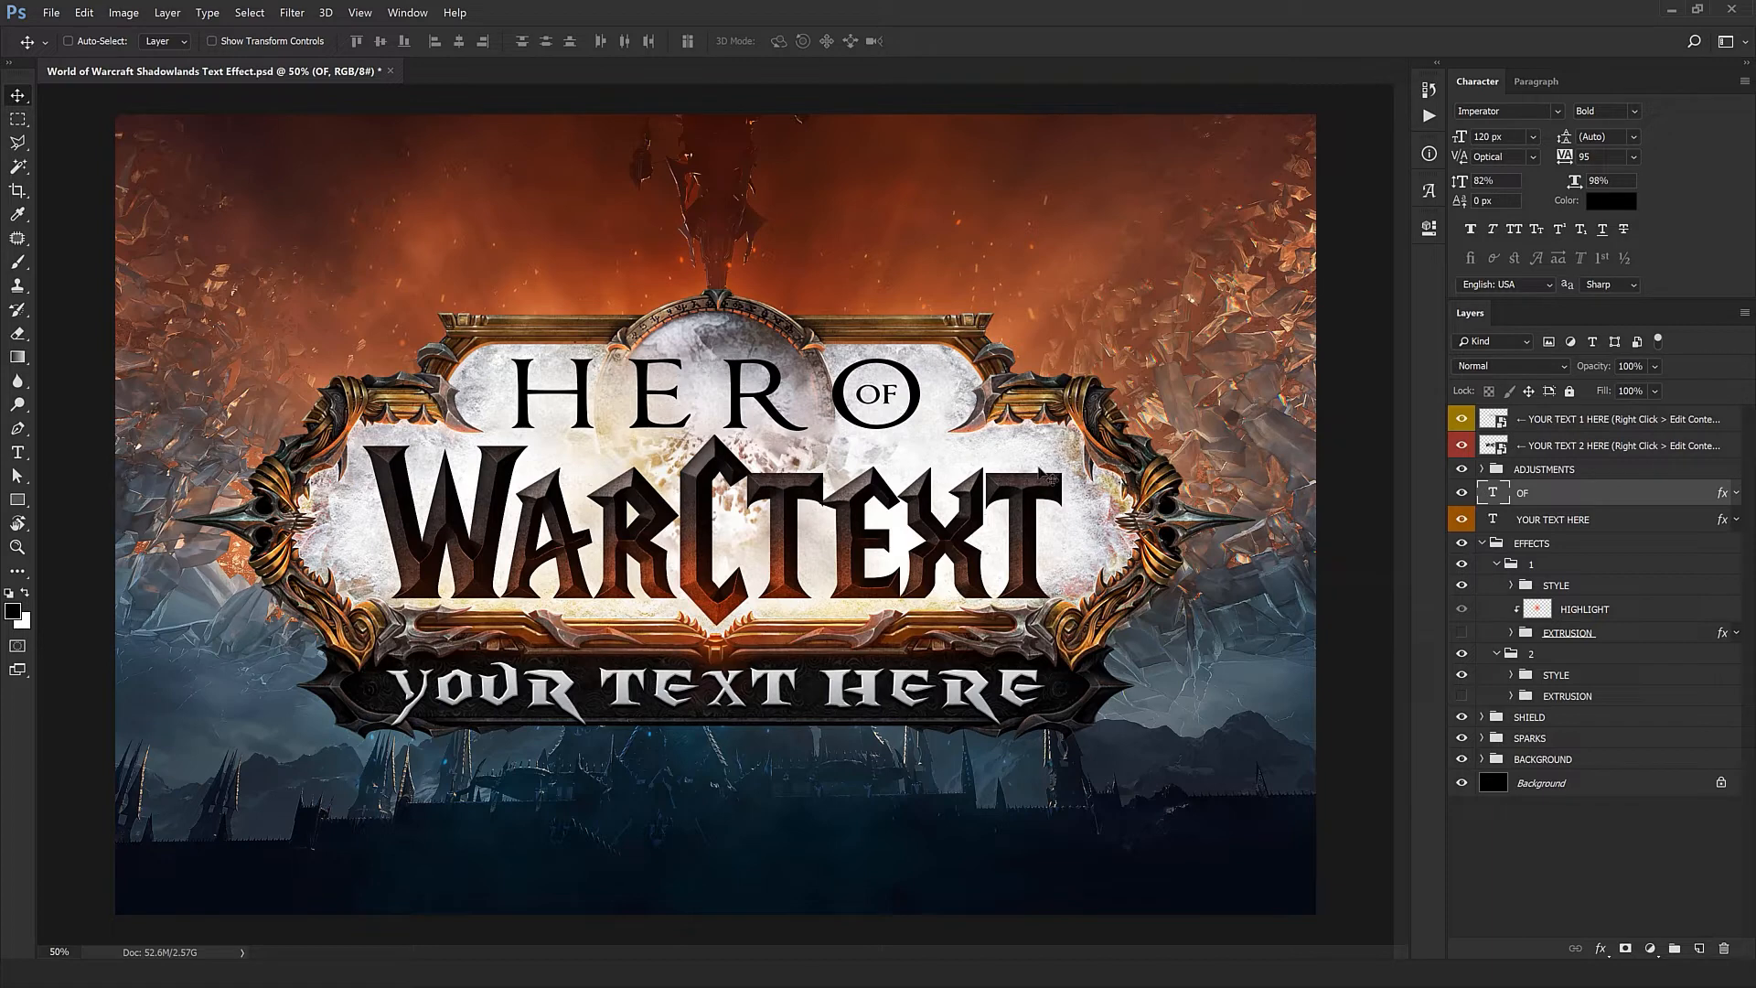
# Step: Open the YOUR TEXT 2 HERE smart object's contents for editing
pyautogui.click(1612, 445)
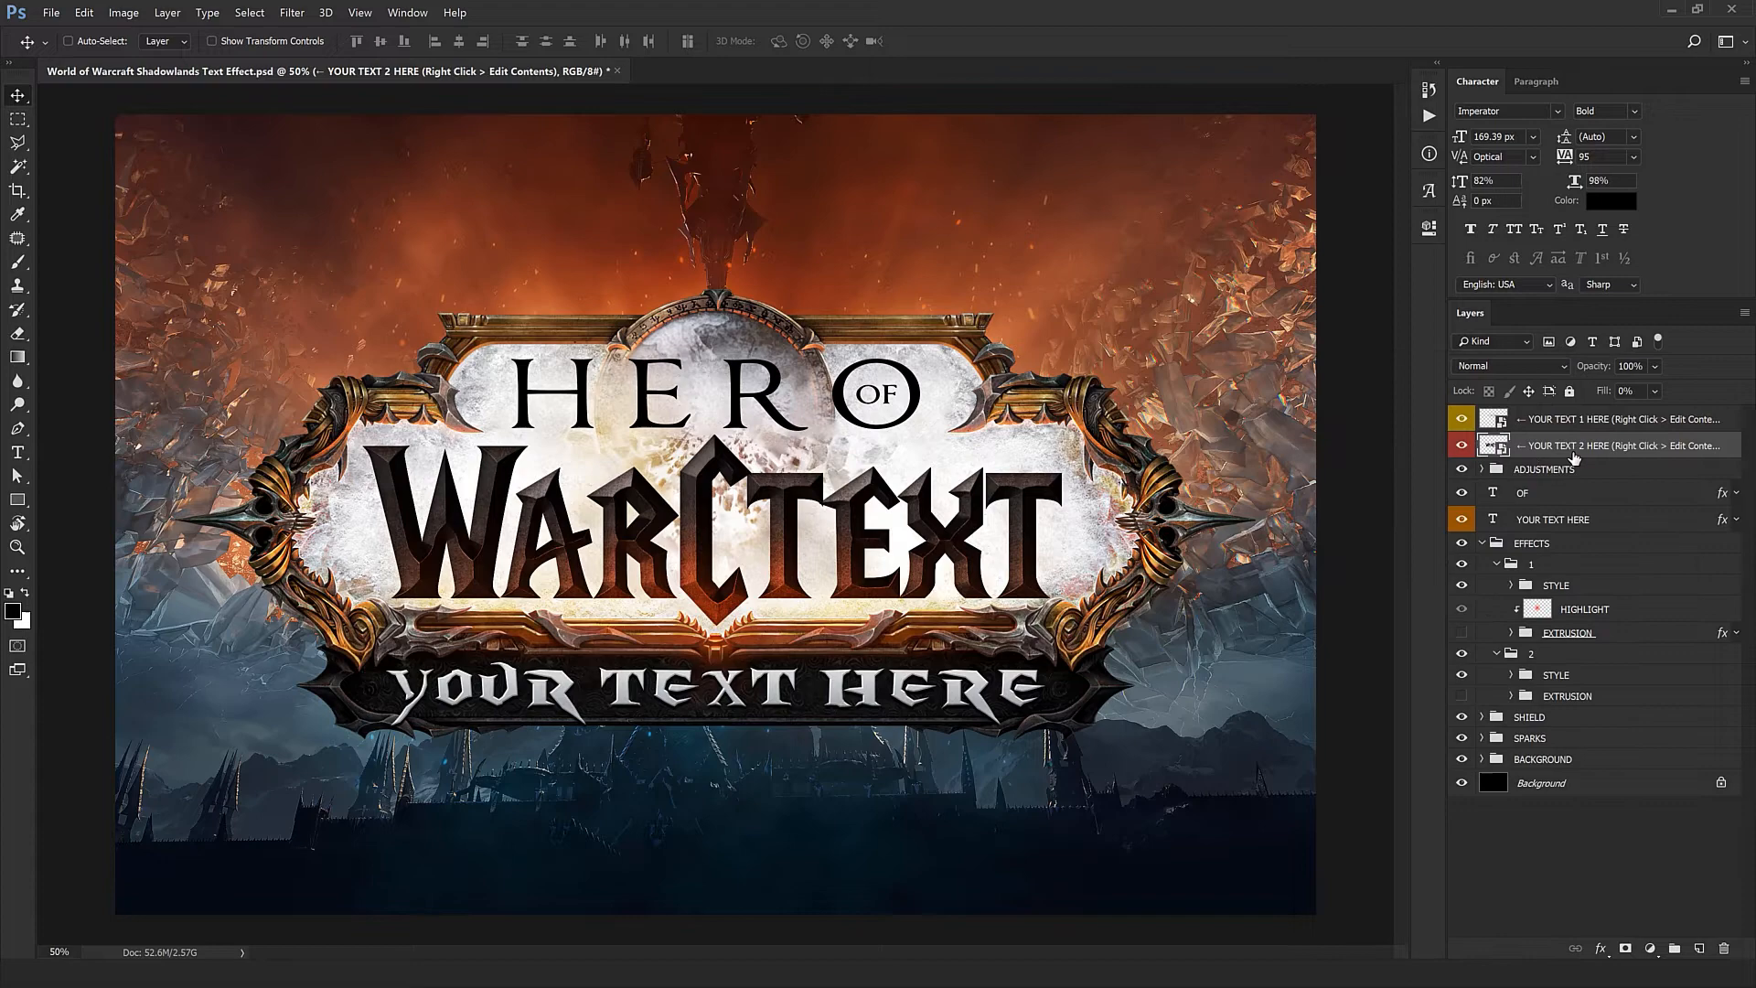
pyautogui.rightClick(1573, 445)
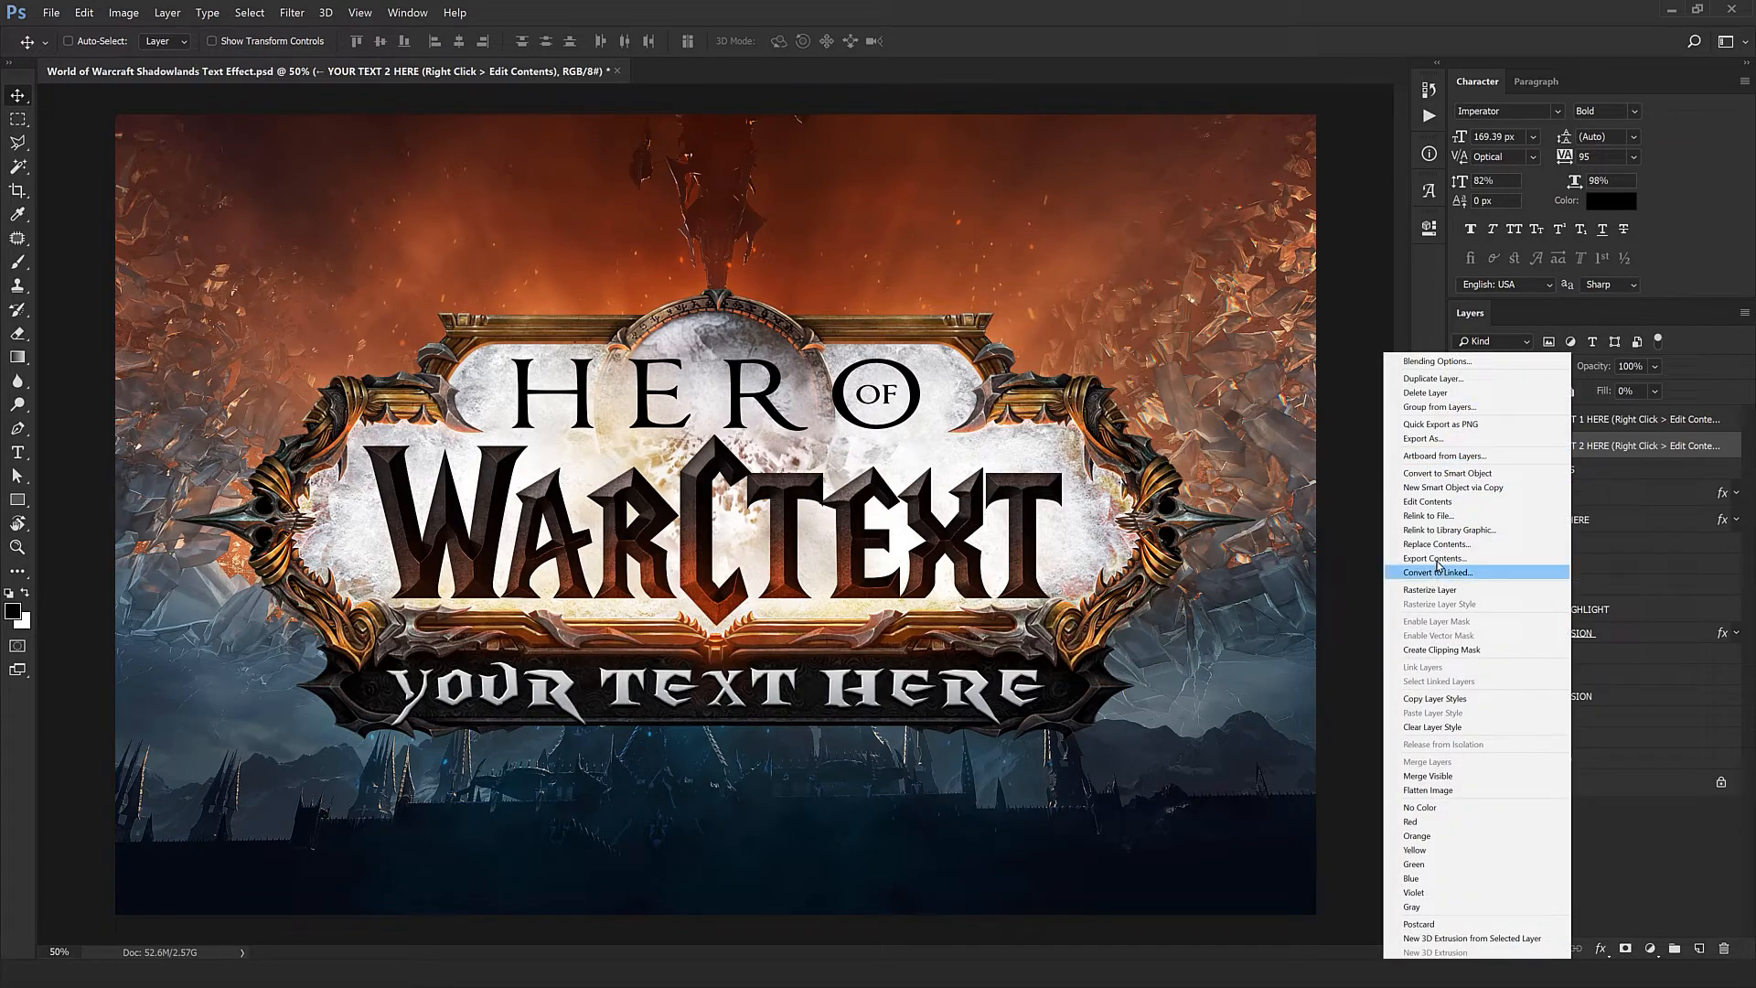
pyautogui.click(1437, 501)
pyautogui.write('KI')
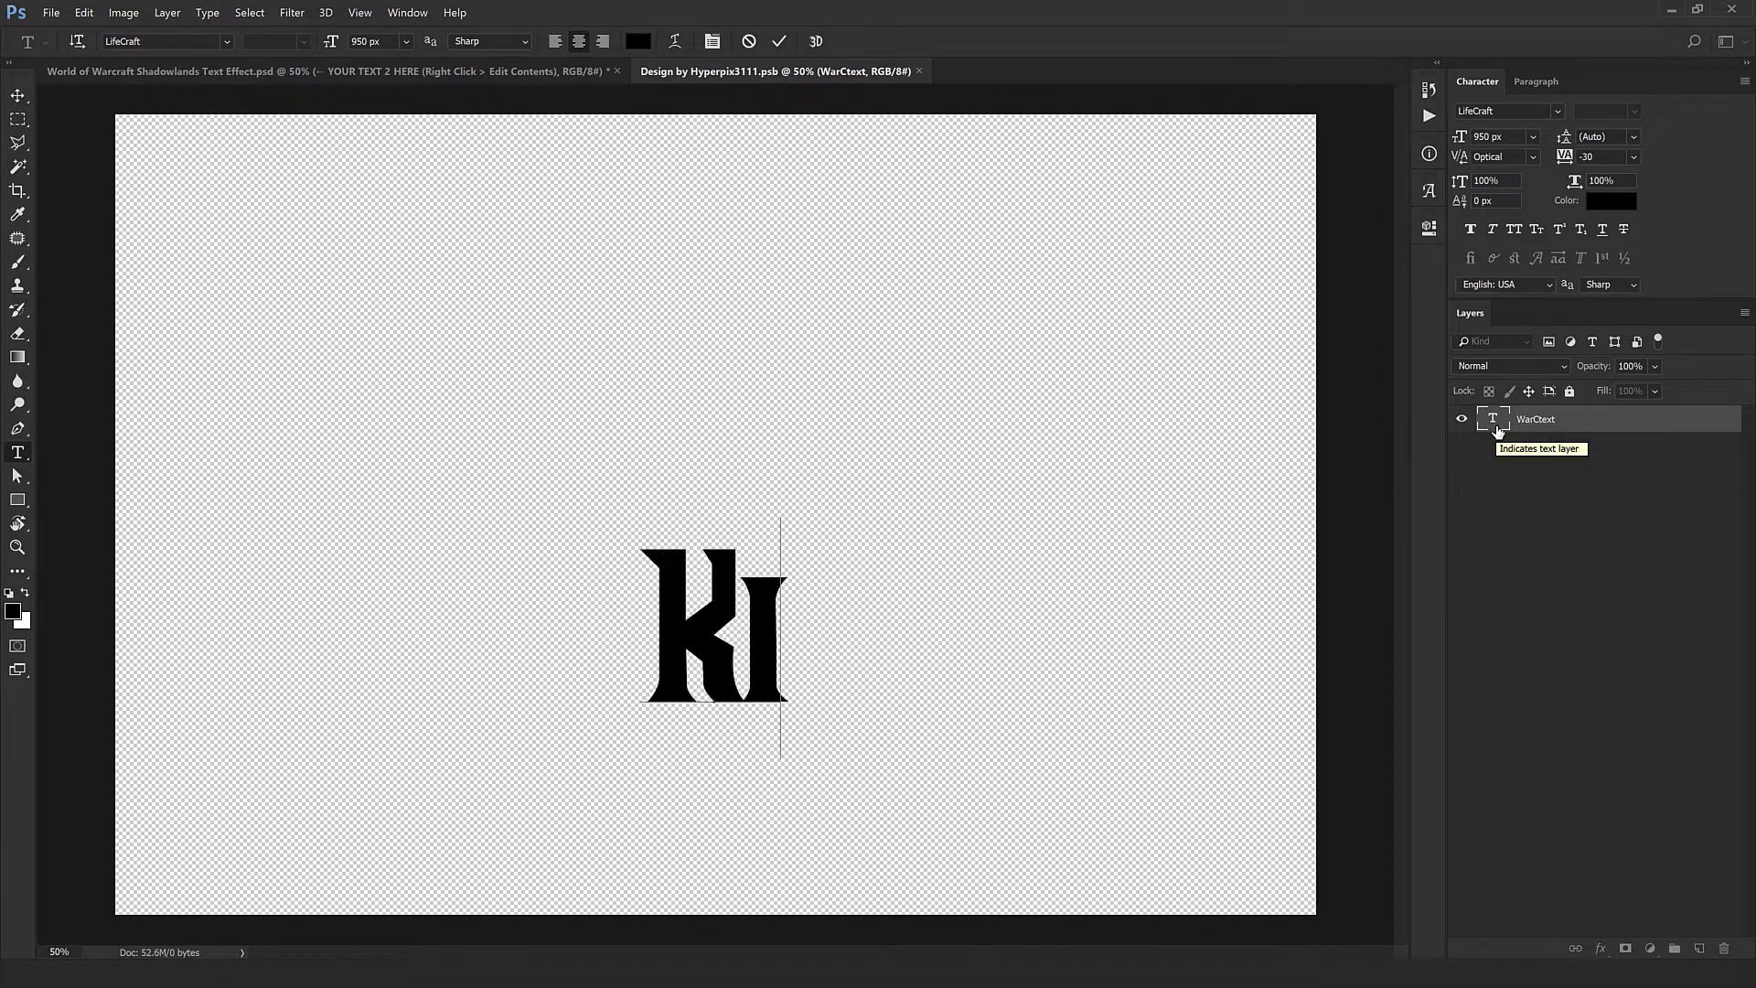
# Step: Type KINGDOM in the smart object, save it, and close its document
pyautogui.write('NGDOM')
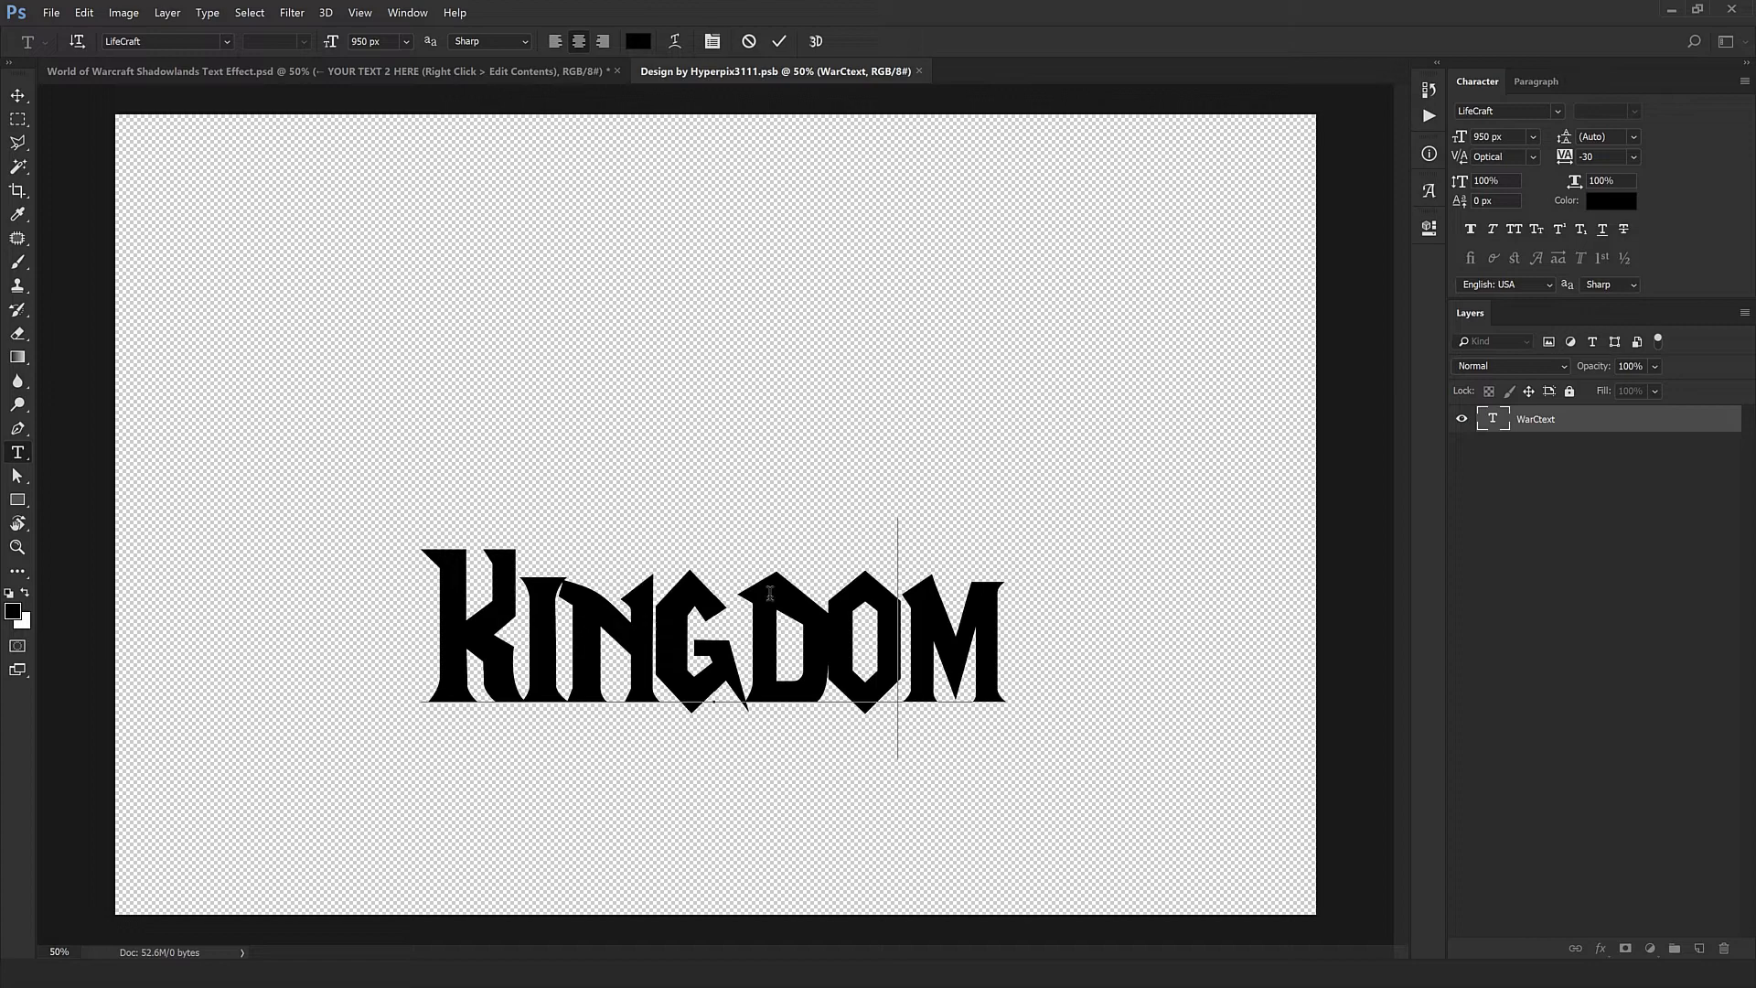
pyautogui.moveTo(838, 634)
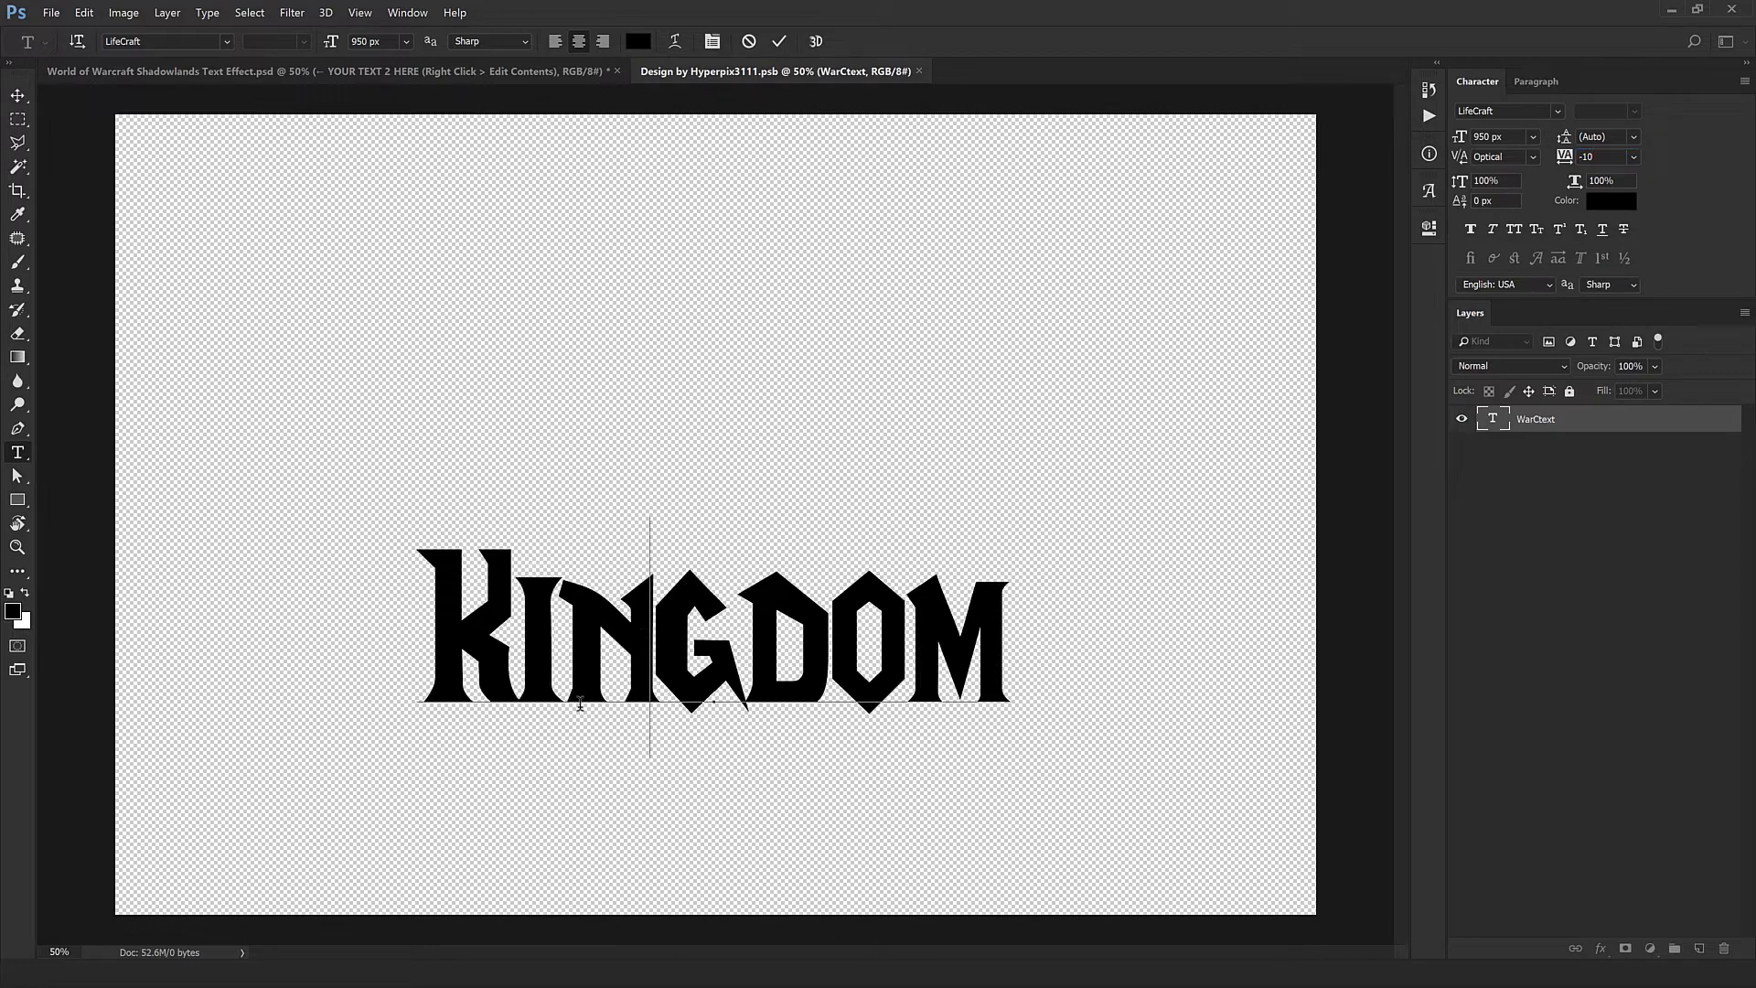
pyautogui.click(18, 75)
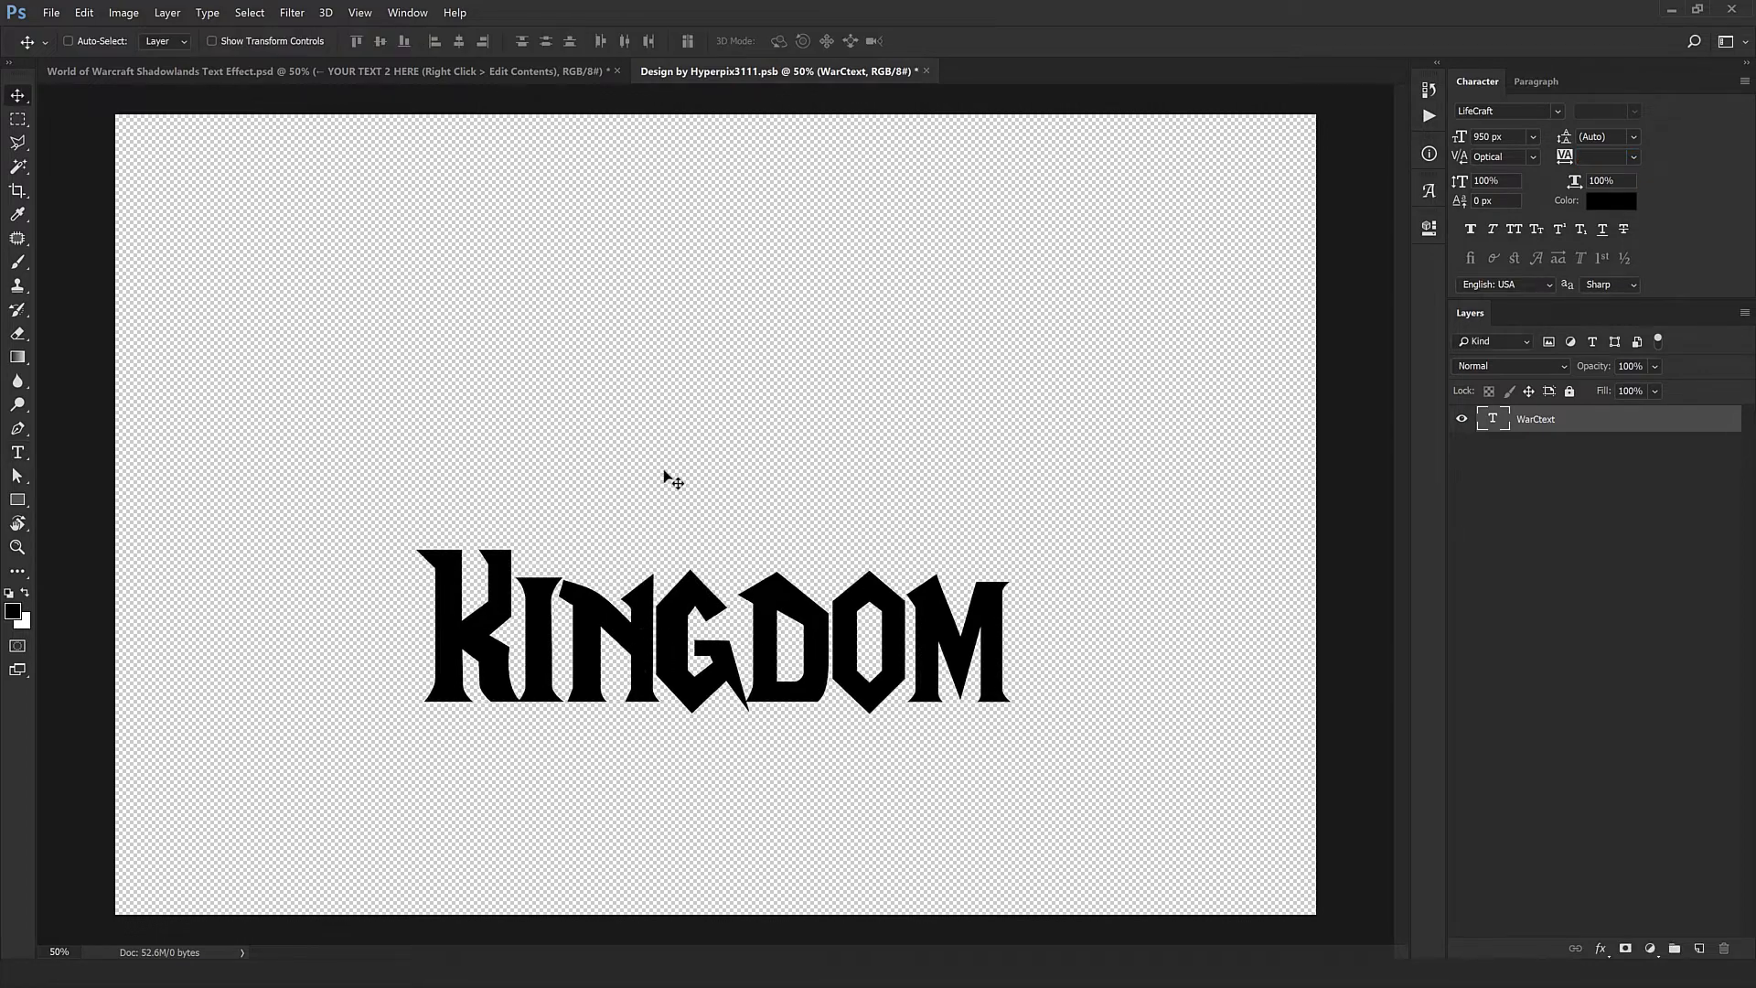
pyautogui.click(928, 71)
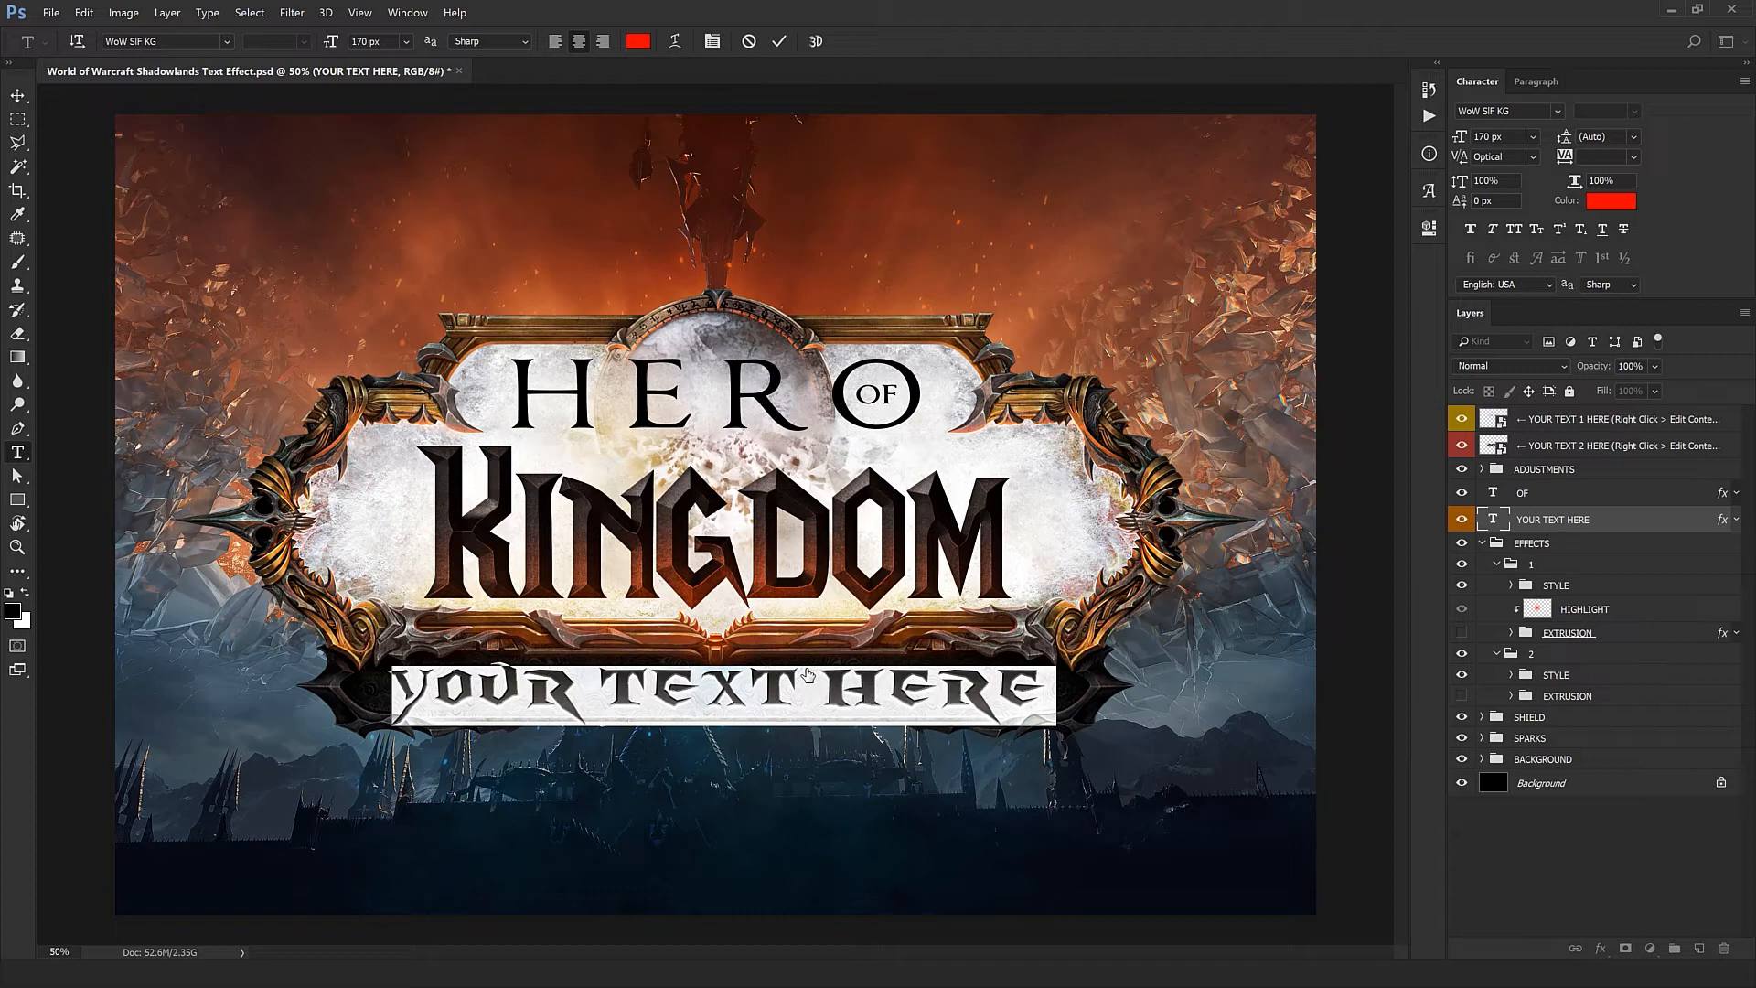
# Step: Replace YOUR TEXT HERE in the bottom banner with SHADOWLANDS
pyautogui.write('SHA')
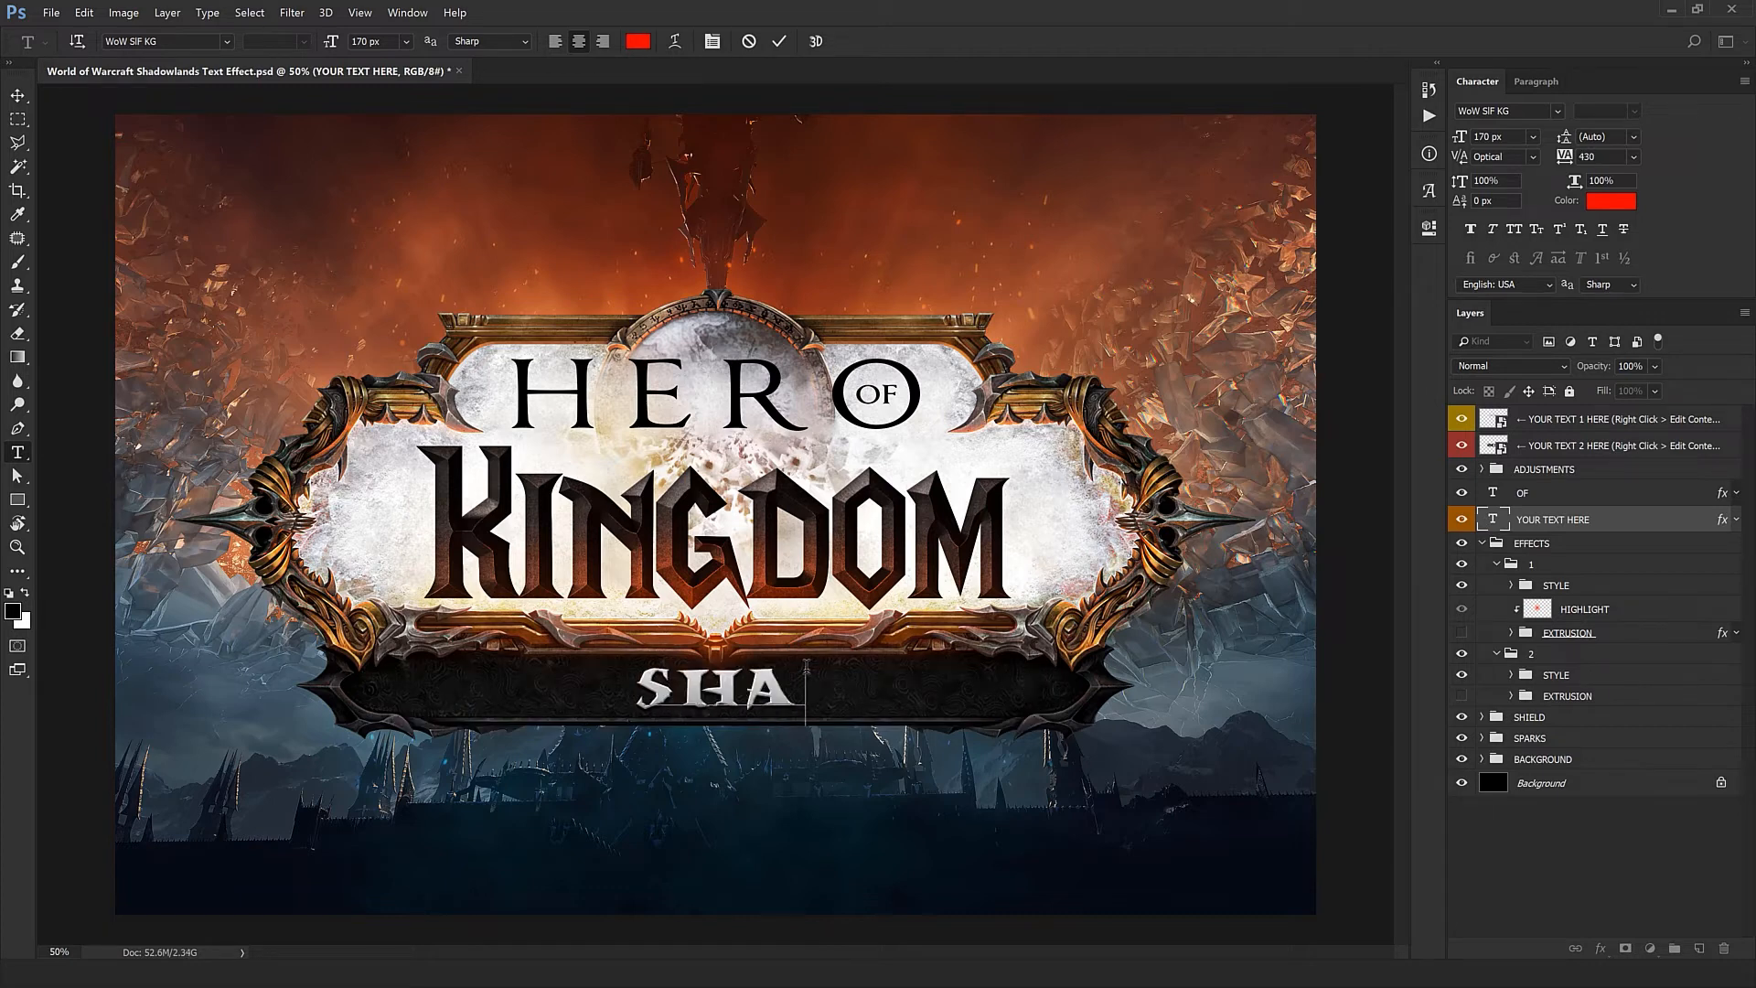
pyautogui.write('DOWLANDS')
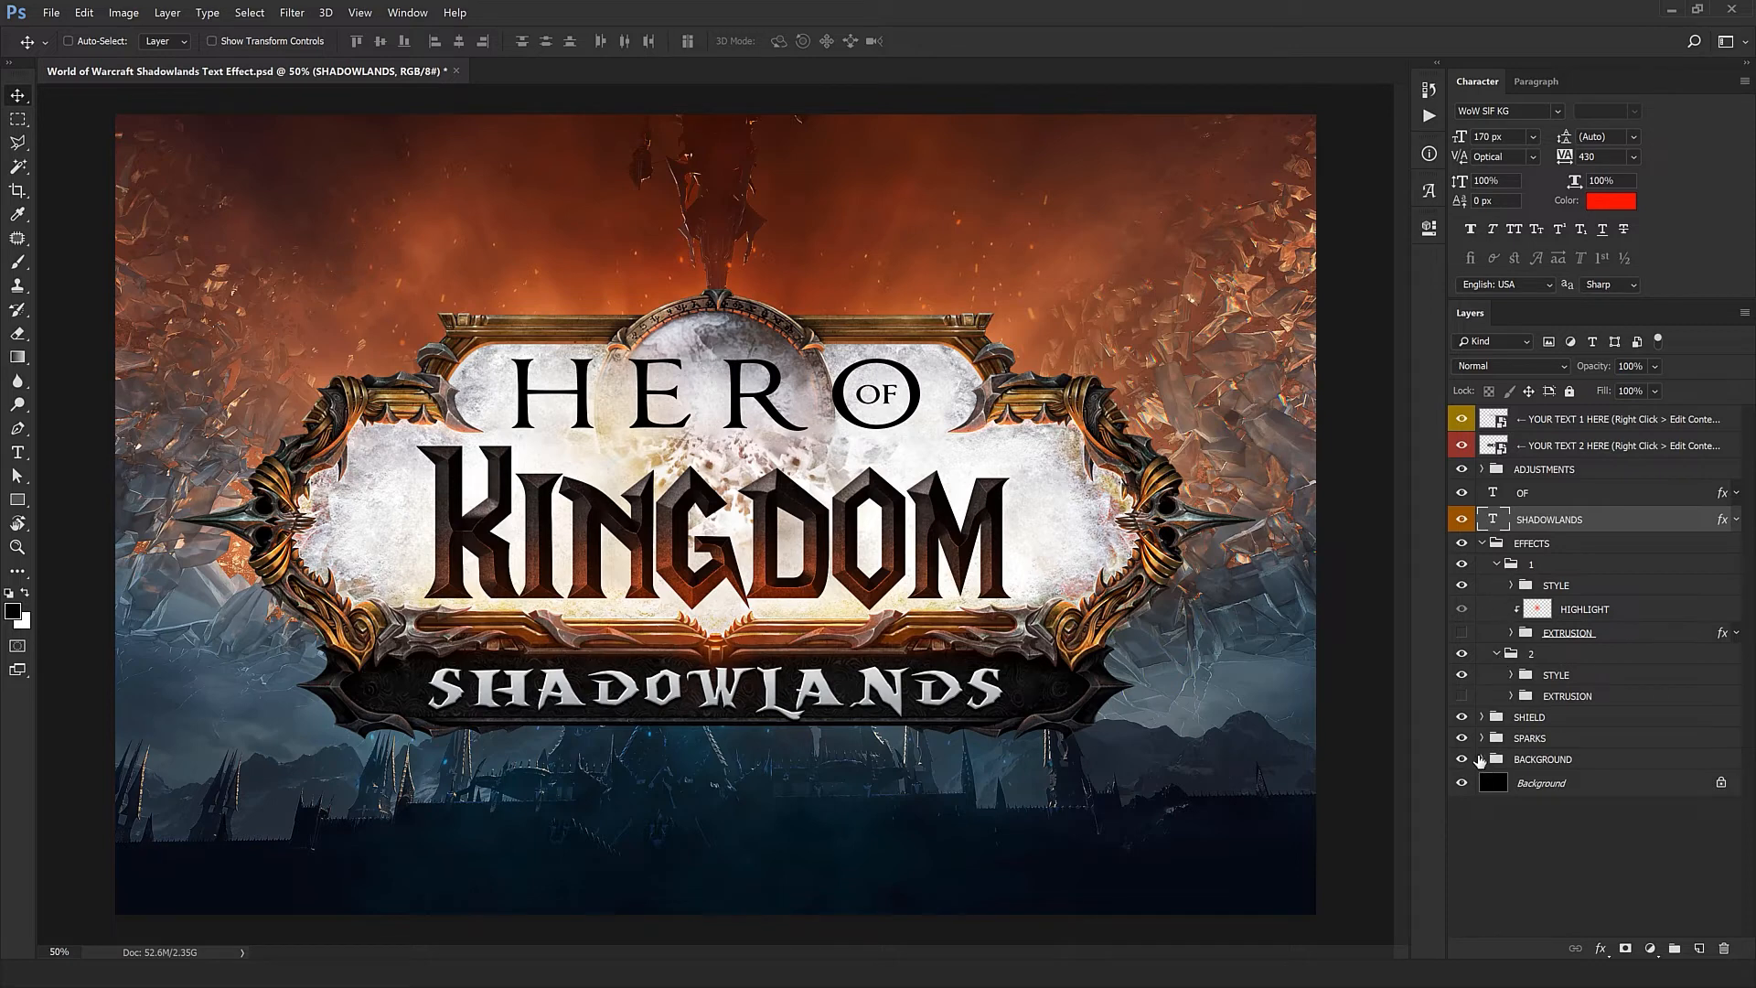
# Step: Hide the BACKGROUND group, the black Background layer and the SPARKS group
pyautogui.click(1461, 758)
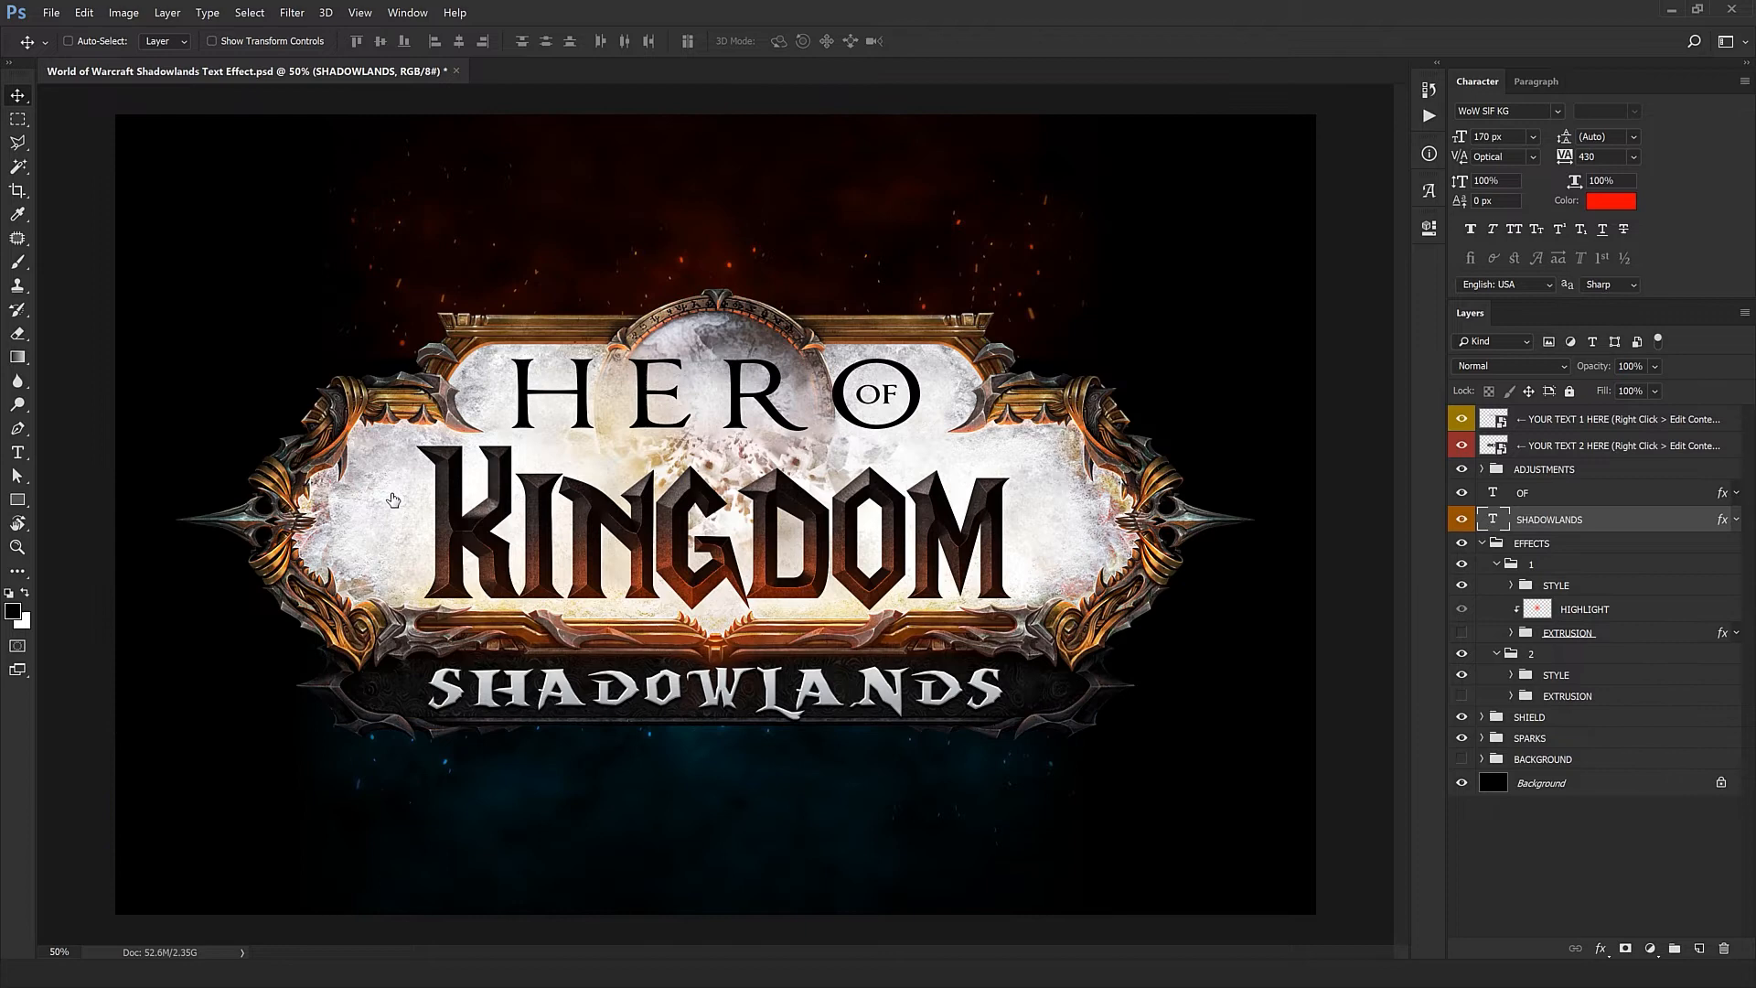
pyautogui.moveTo(890, 557)
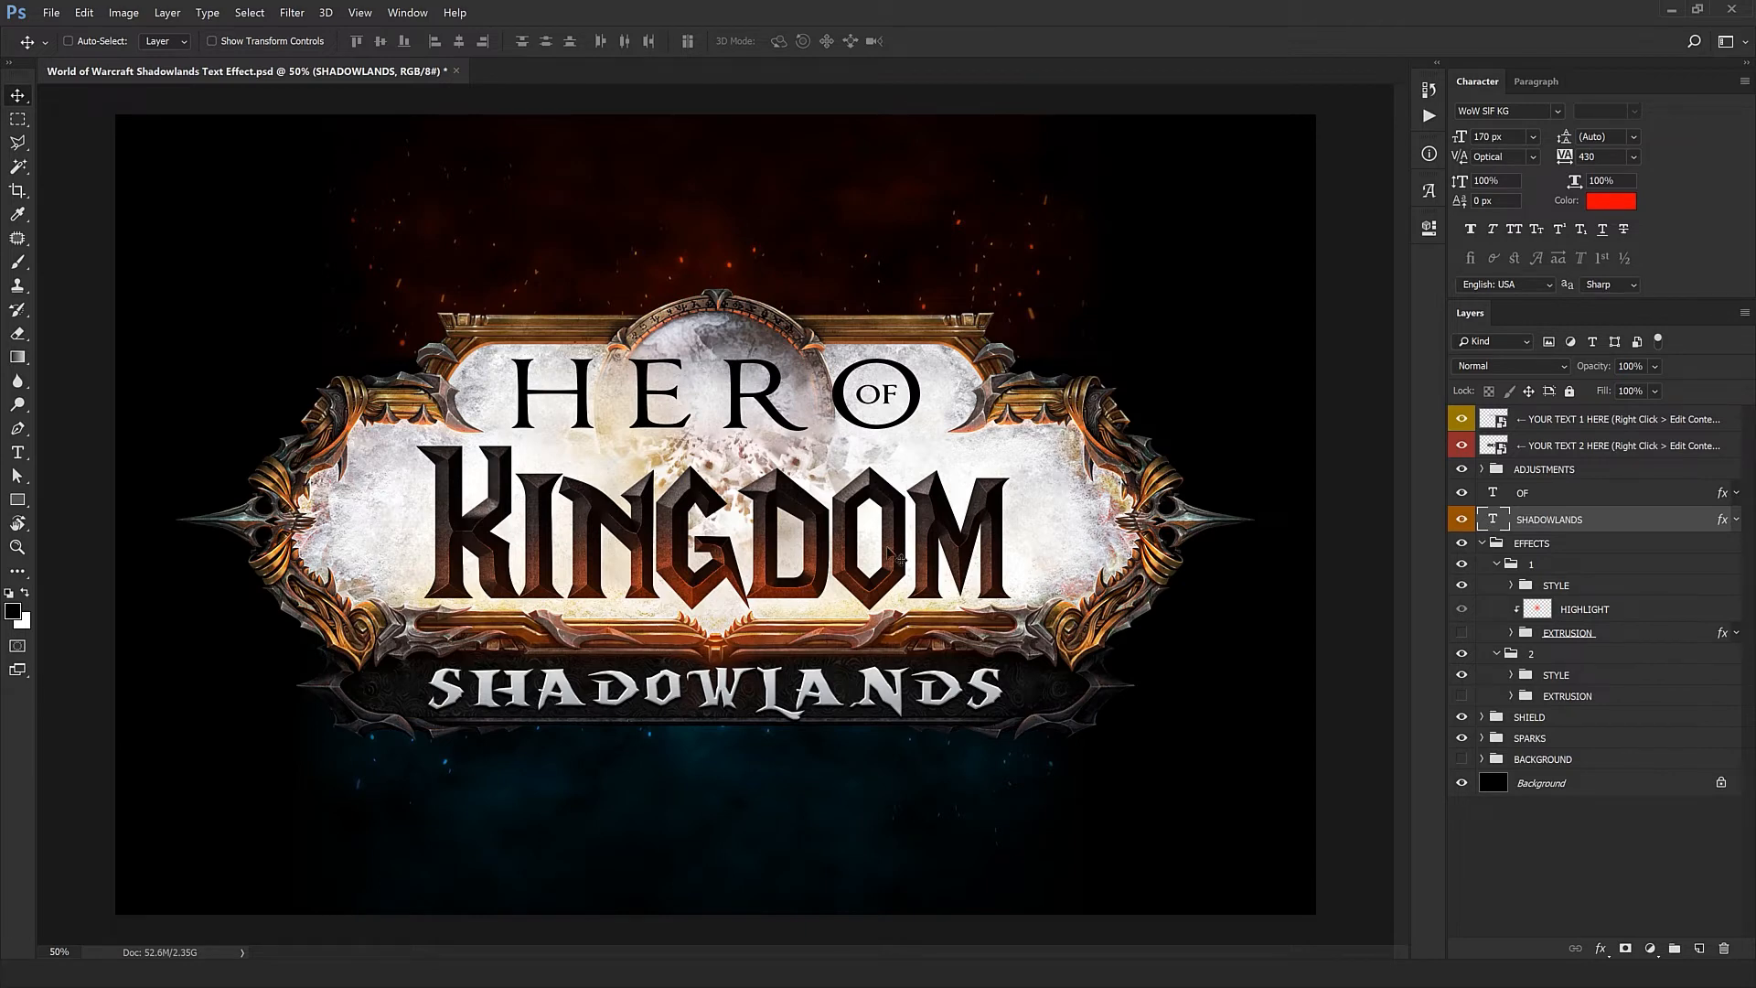
pyautogui.click(1480, 737)
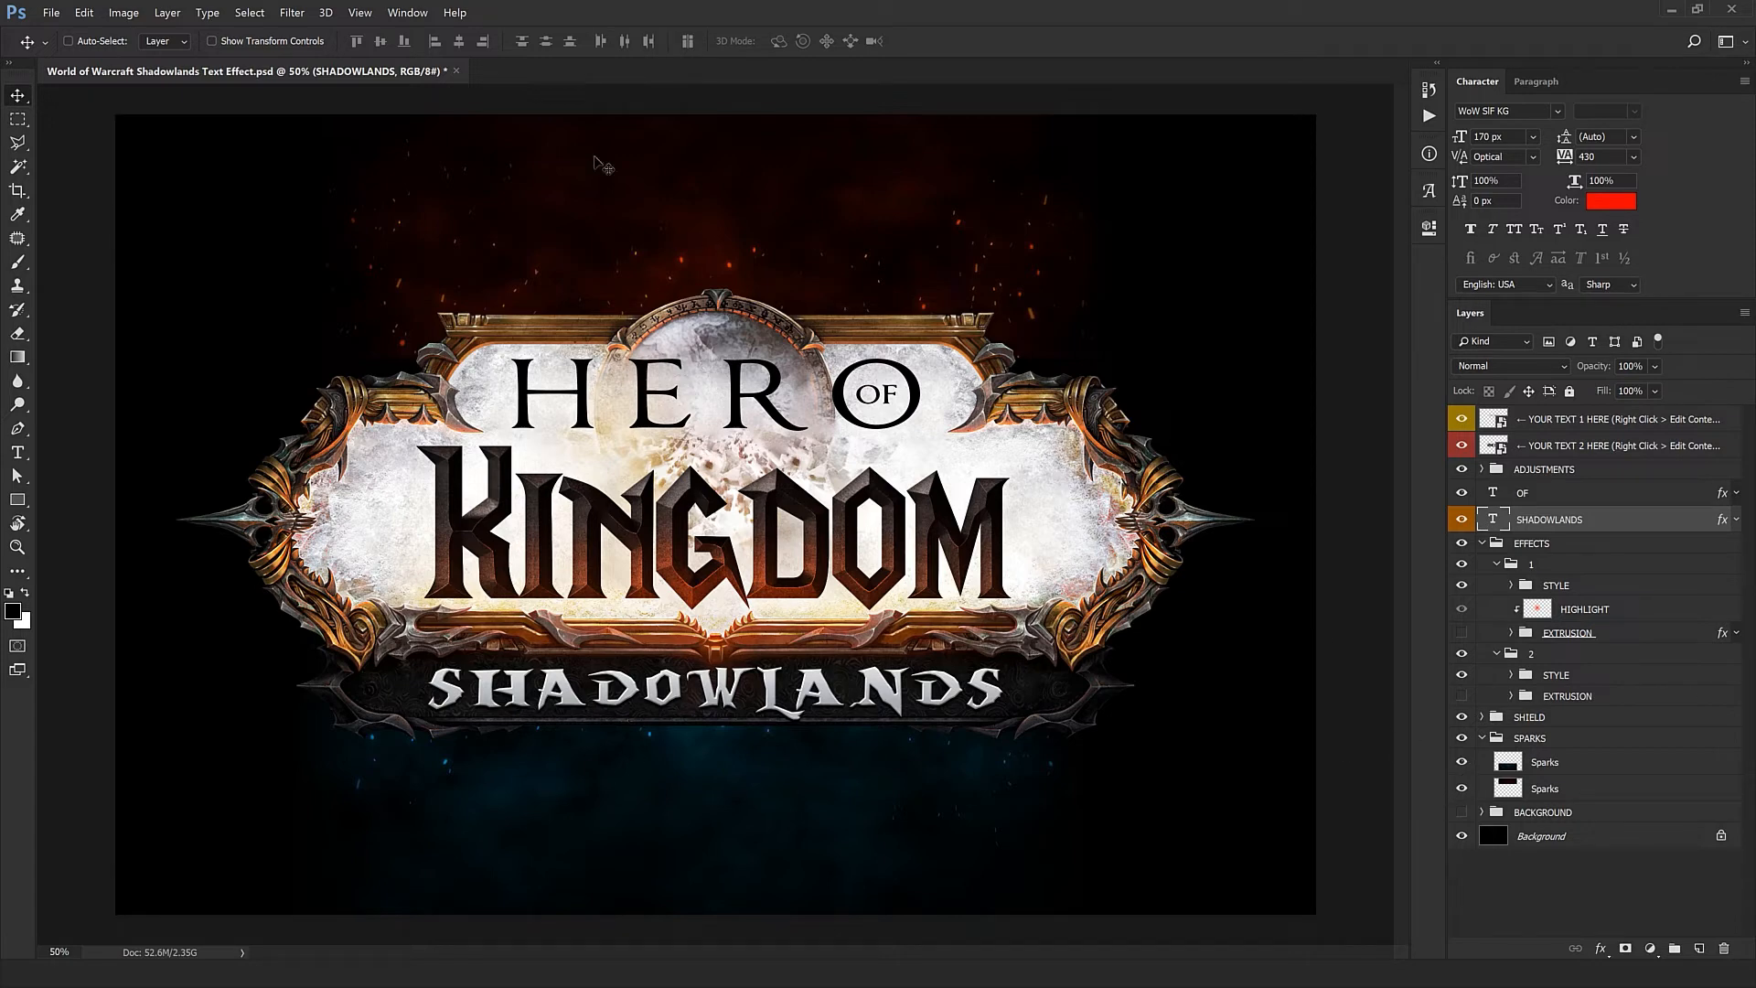
pyautogui.moveTo(1396, 803)
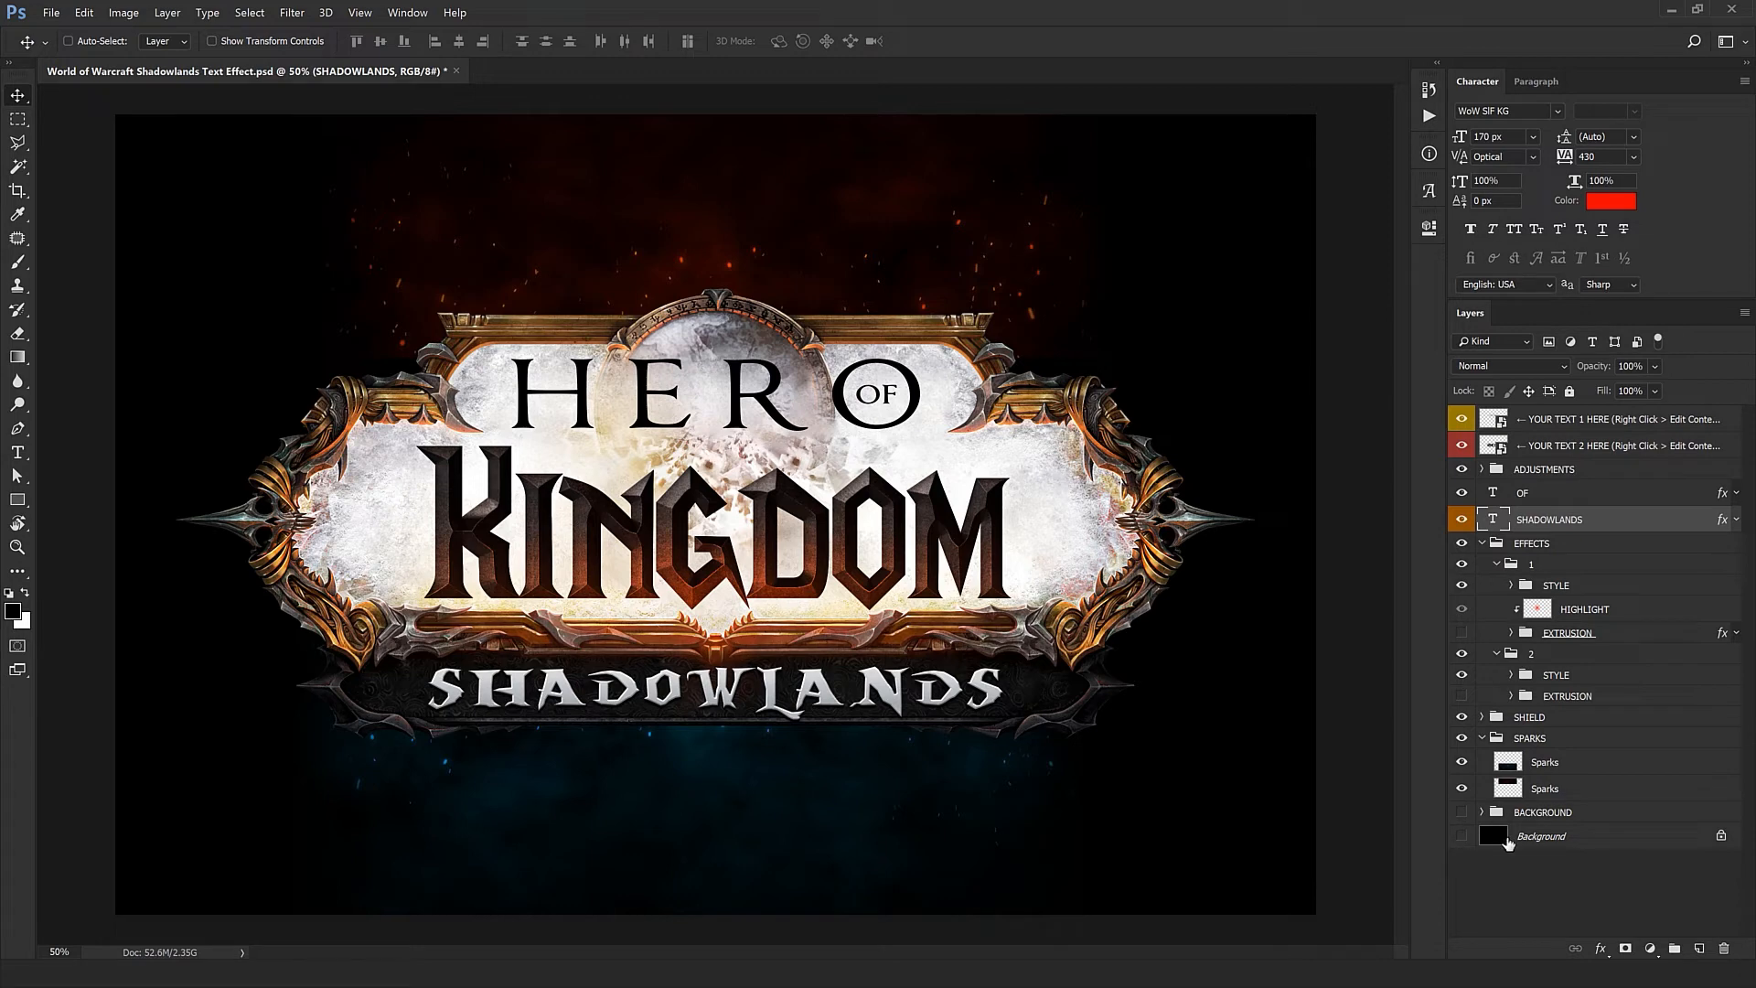
pyautogui.click(1461, 835)
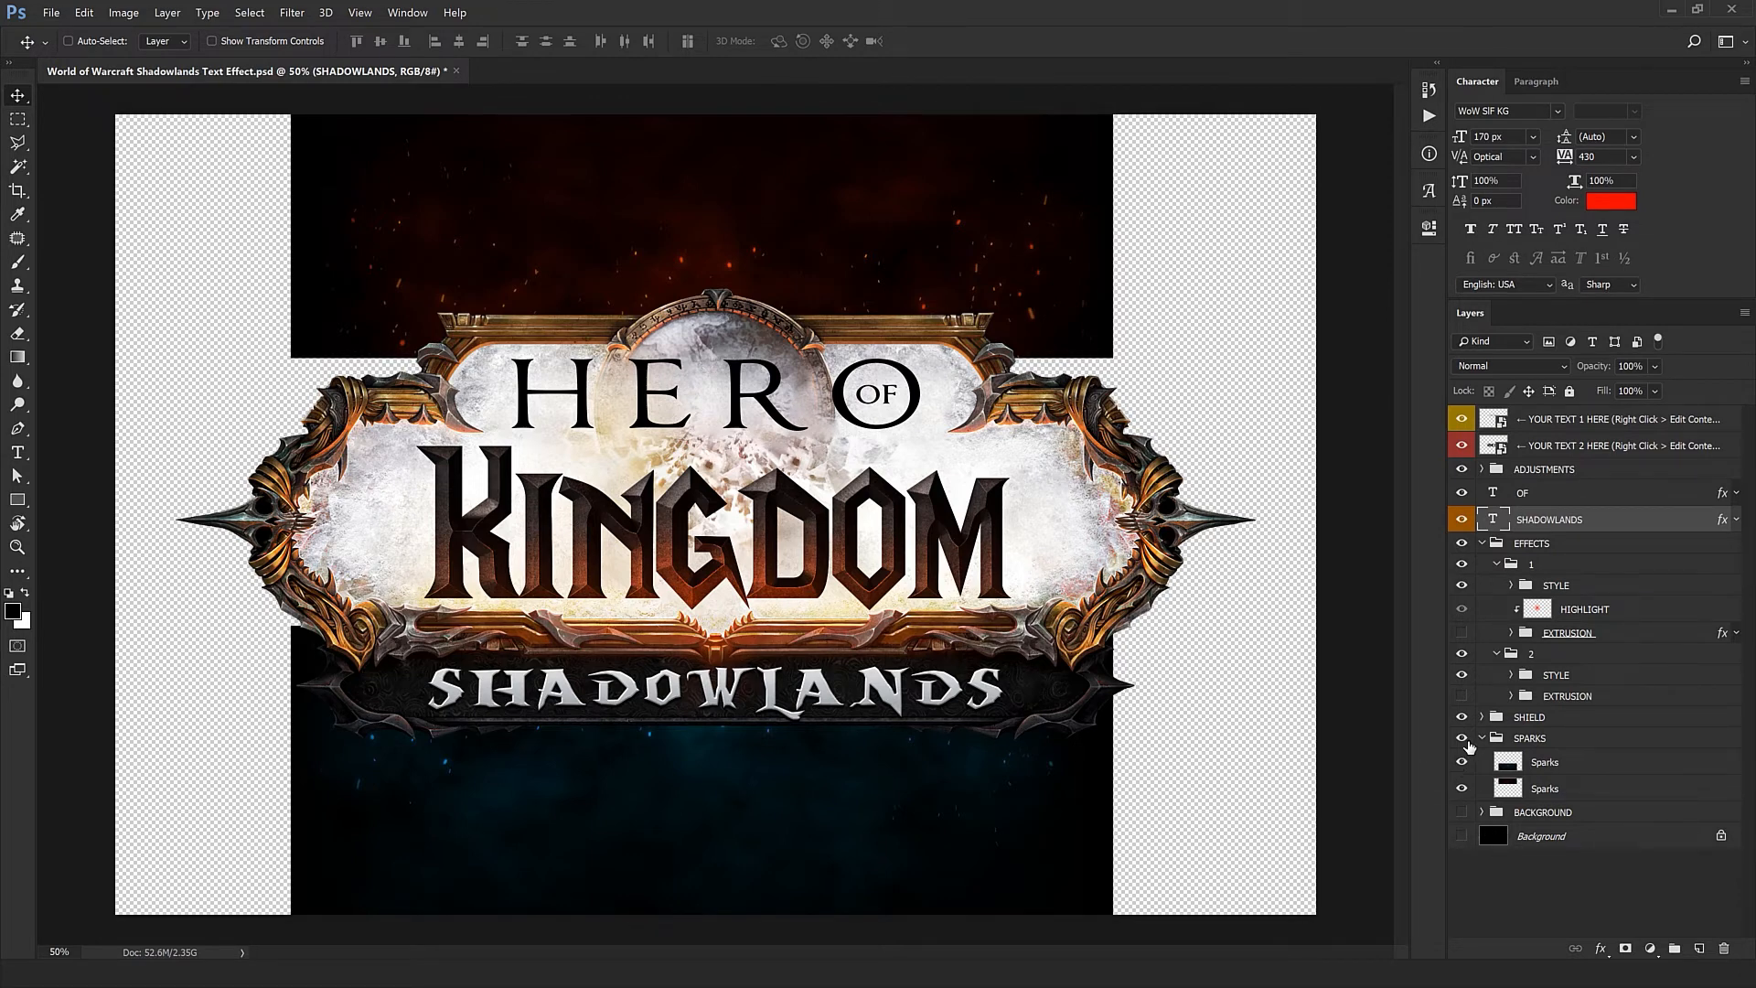
pyautogui.click(1462, 737)
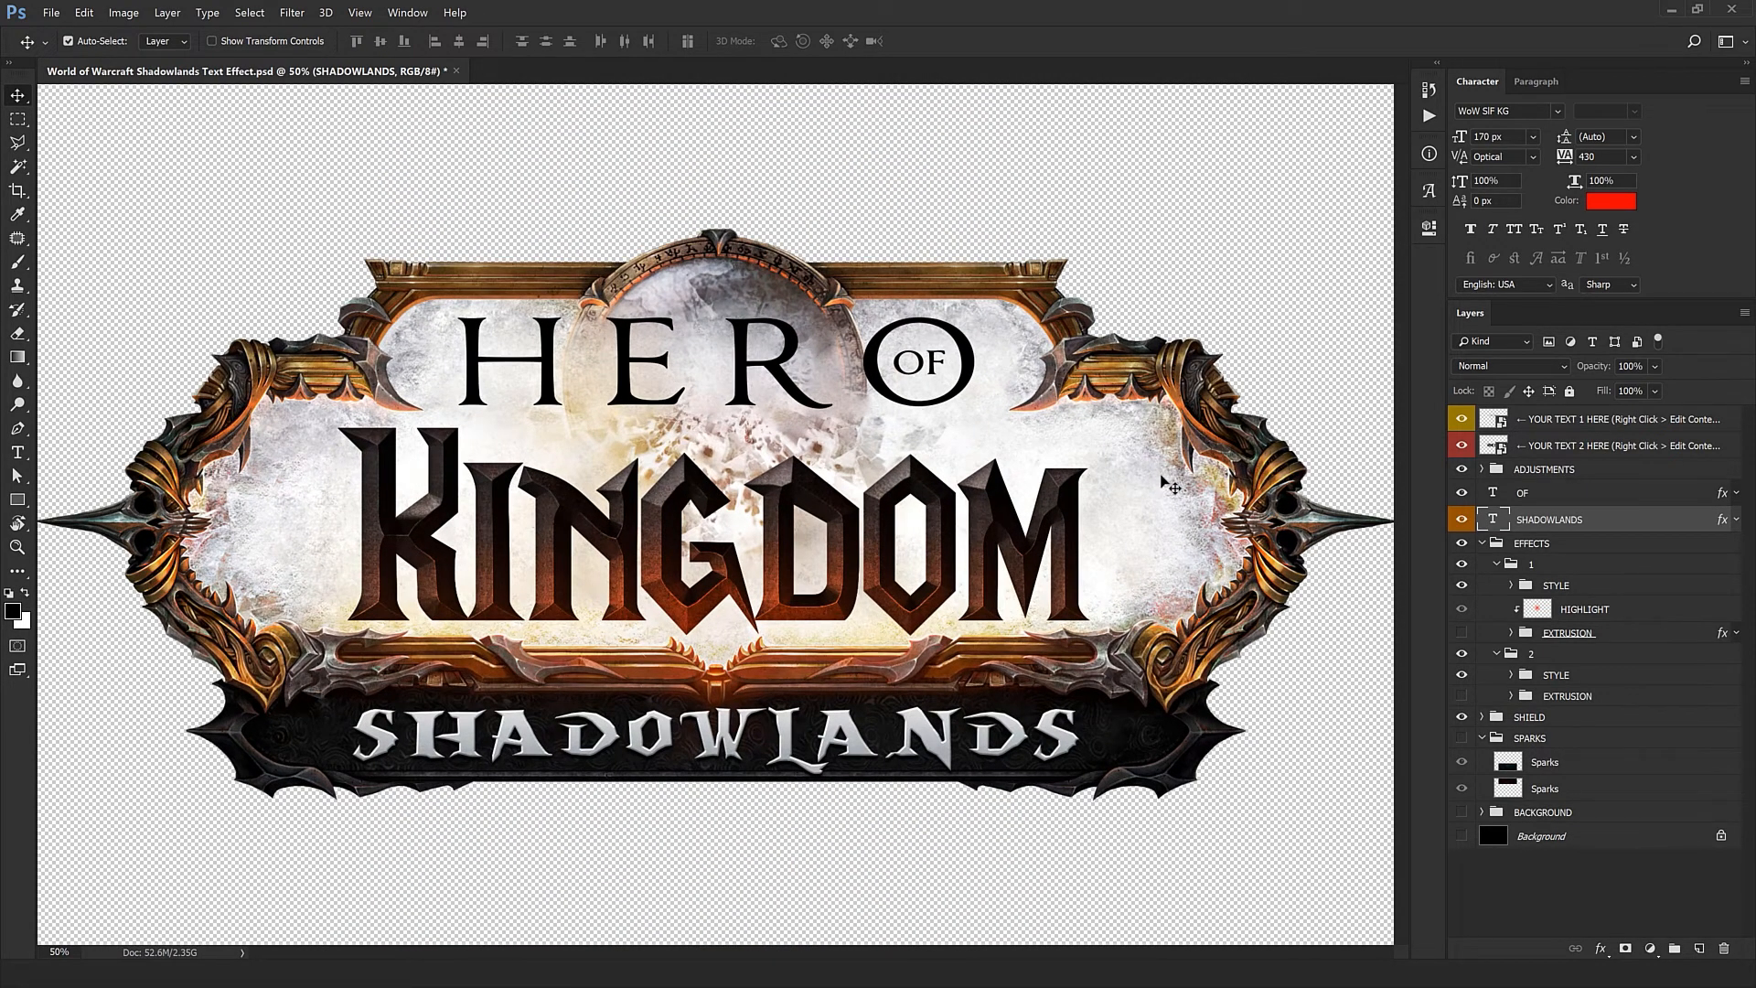
pyautogui.moveTo(961, 255)
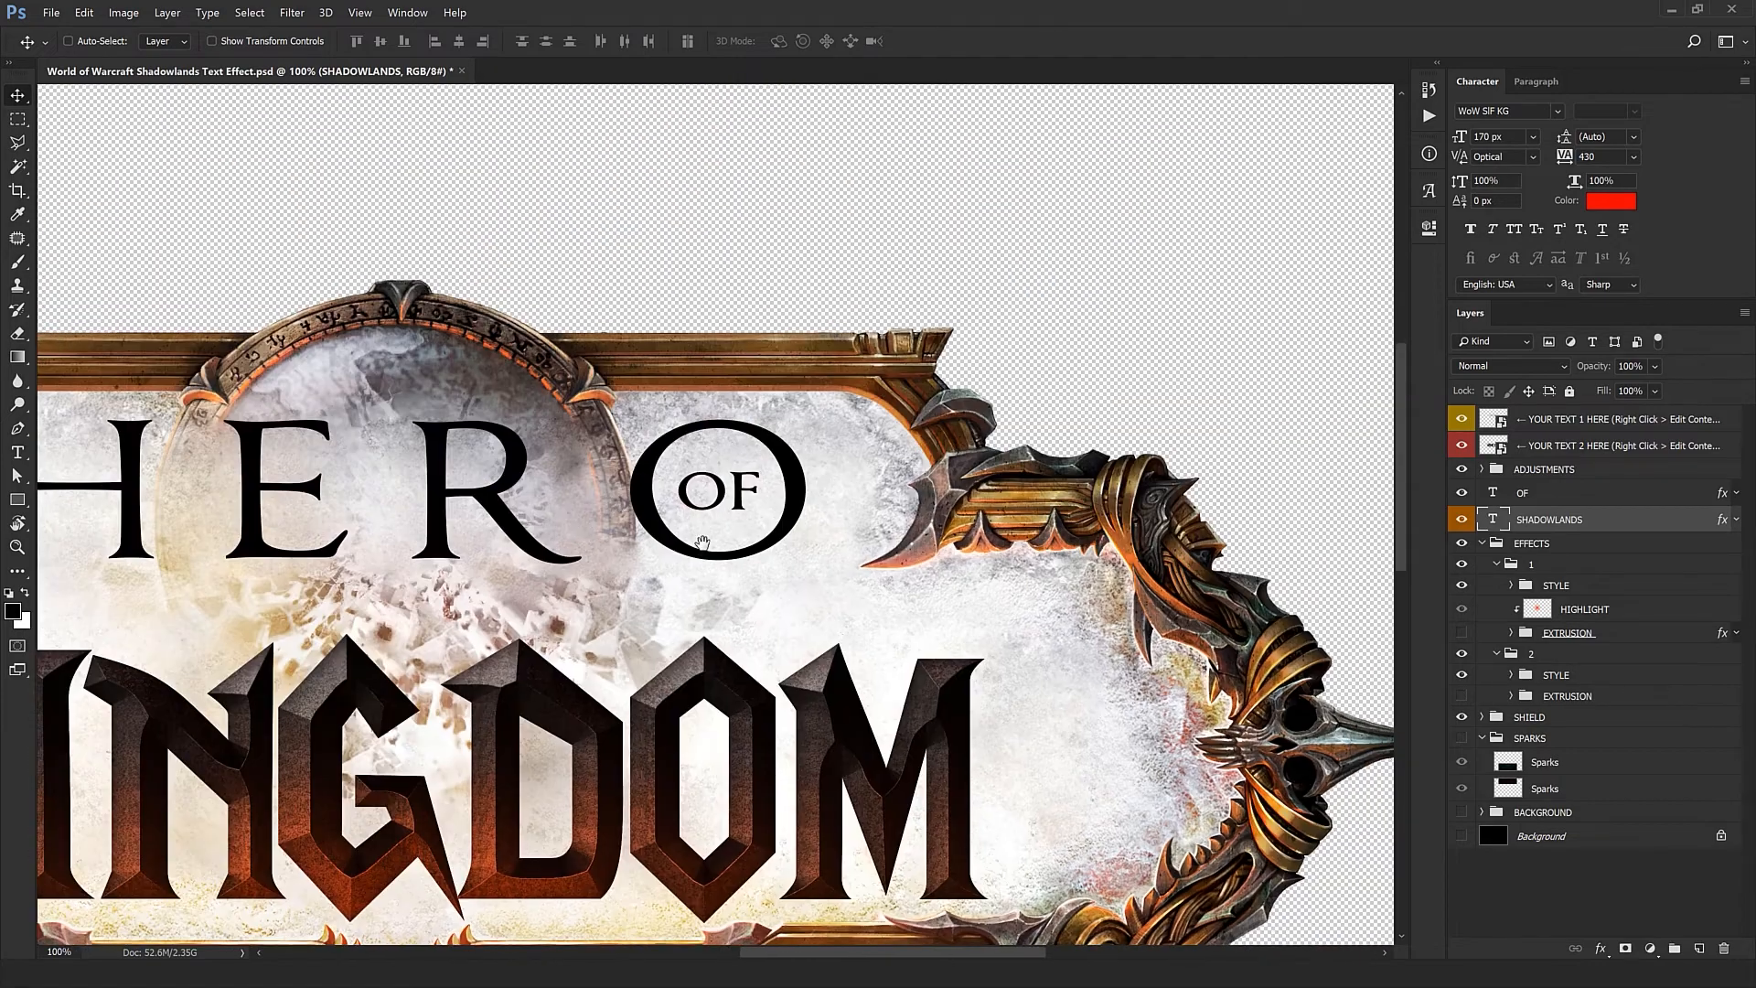
# Step: Inspect the logo up close and open Image Size (5250×3500 px, 300 ppi)
pyautogui.scroll(-3)
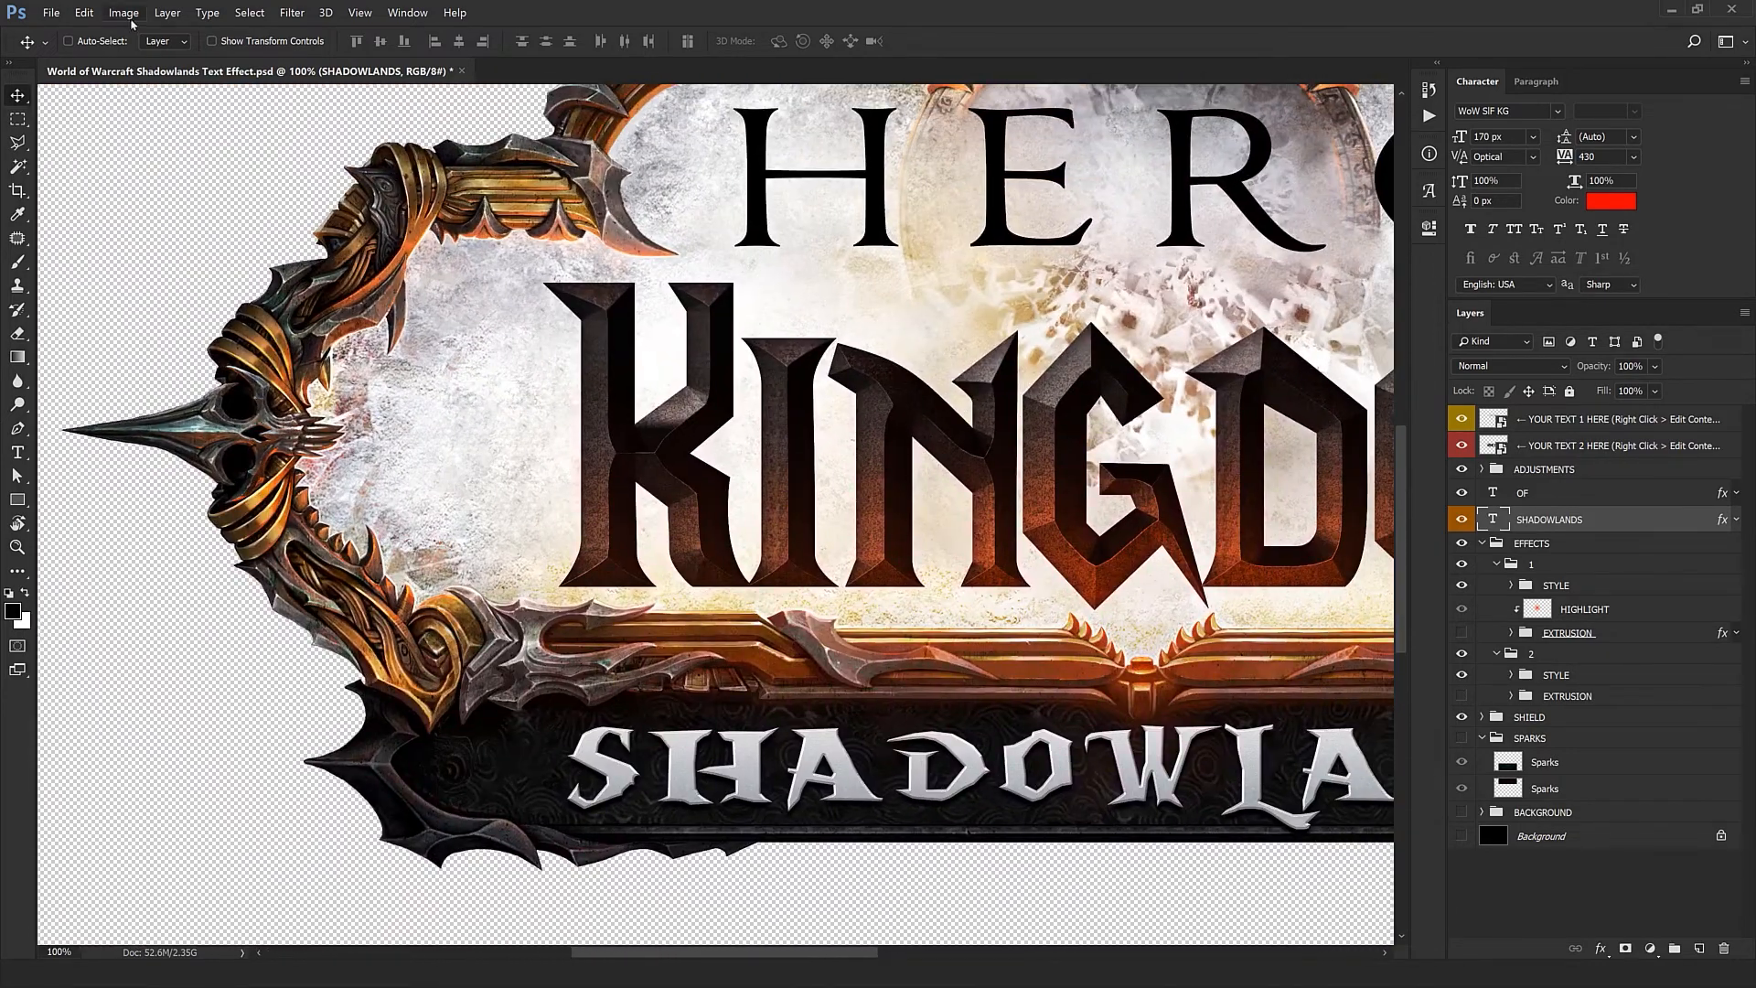
pyautogui.click(124, 11)
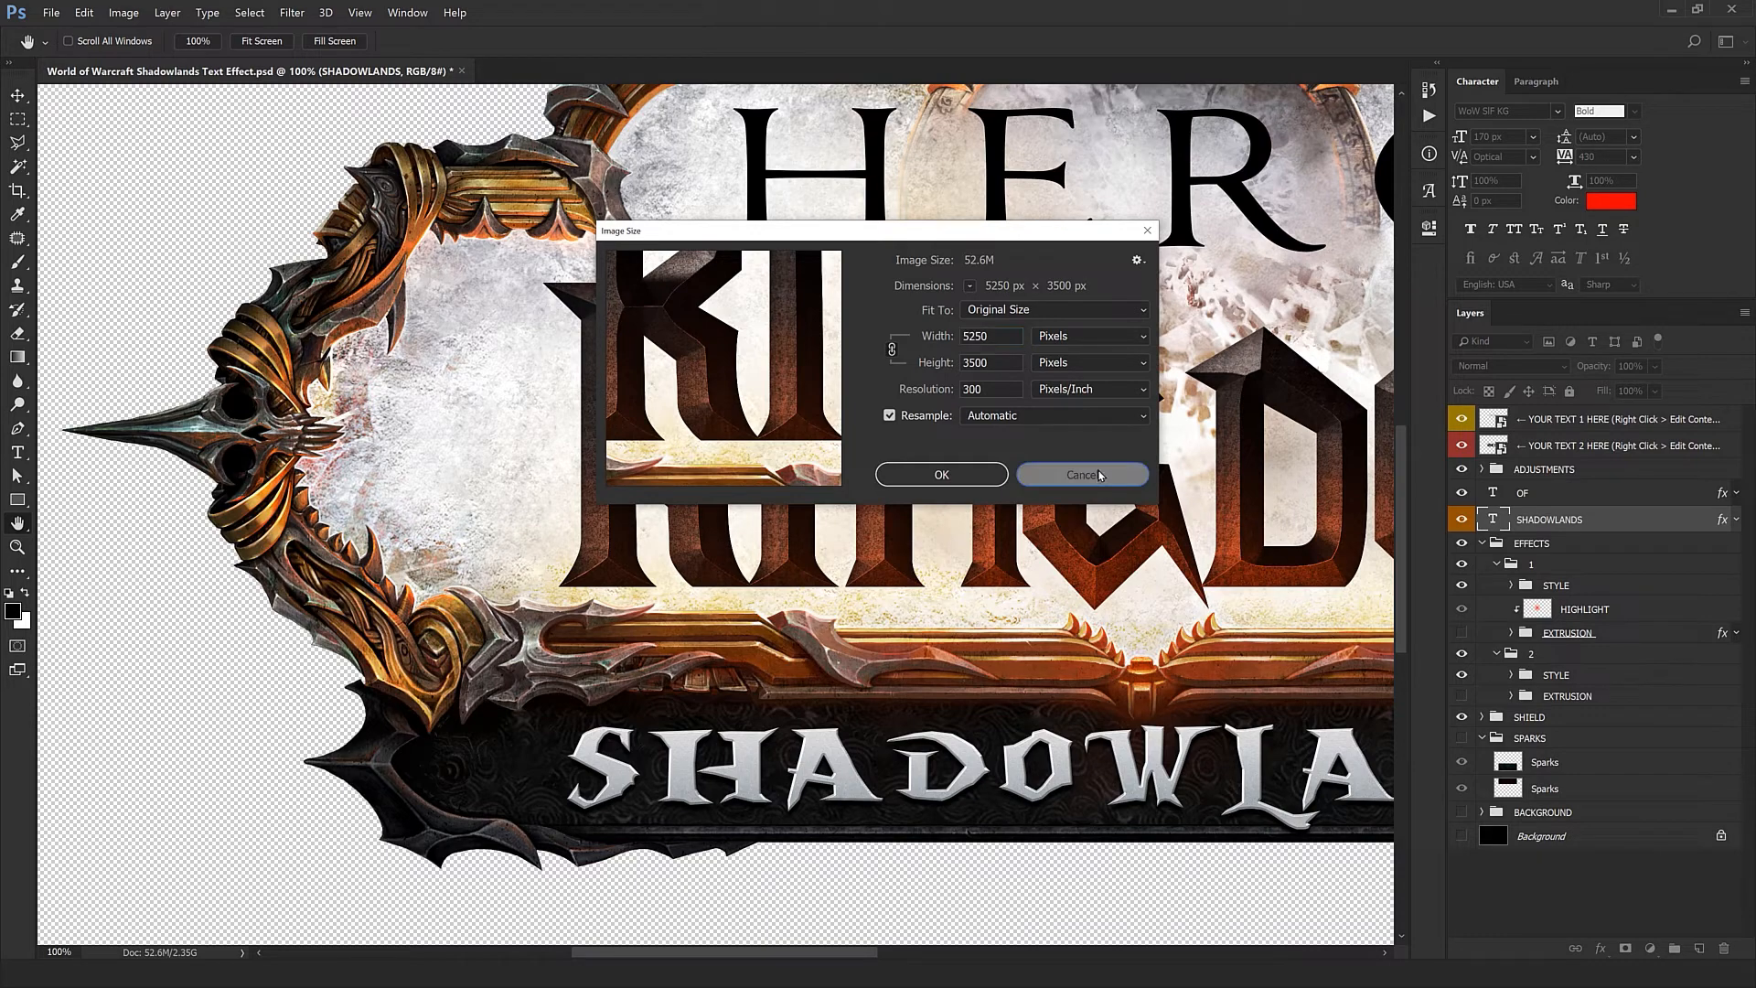
# Step: Cancel the Image Size dialog, leaving the 5250 by 3500 pixel size unchanged
pyautogui.click(1081, 474)
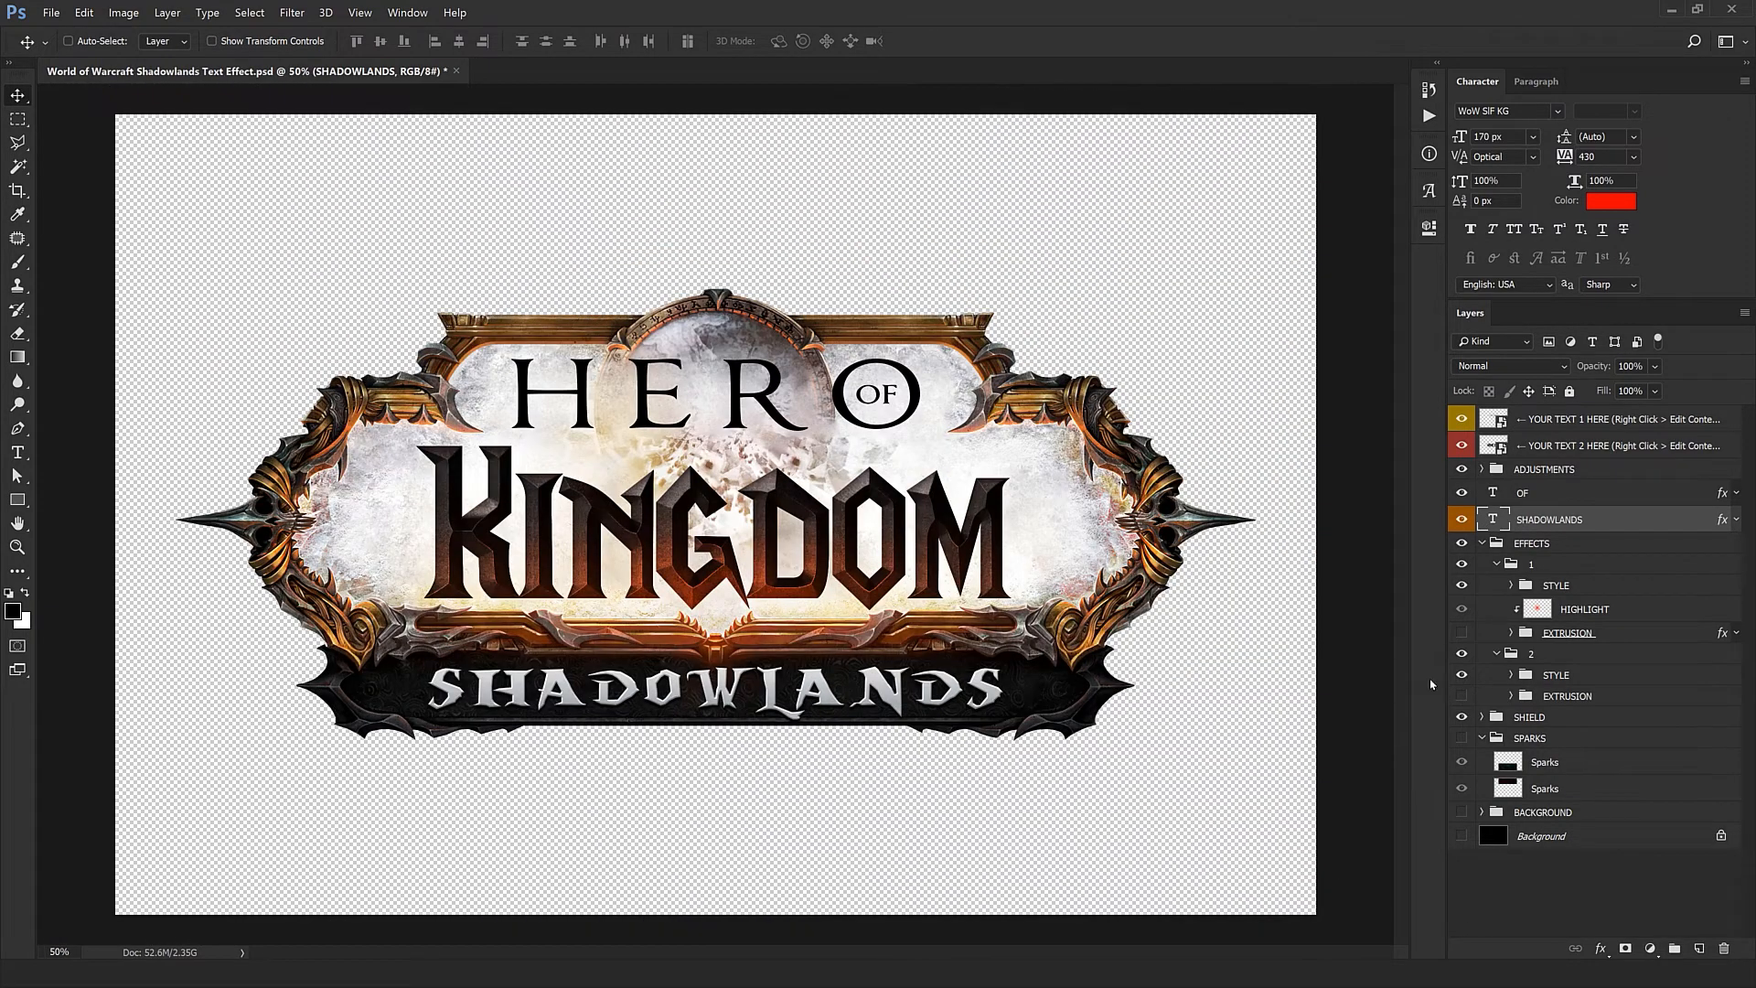
# Step: Show SPARKS, BACKGROUND and Background again, and collapse groups 1, 2 and EFFECTS
pyautogui.click(1462, 812)
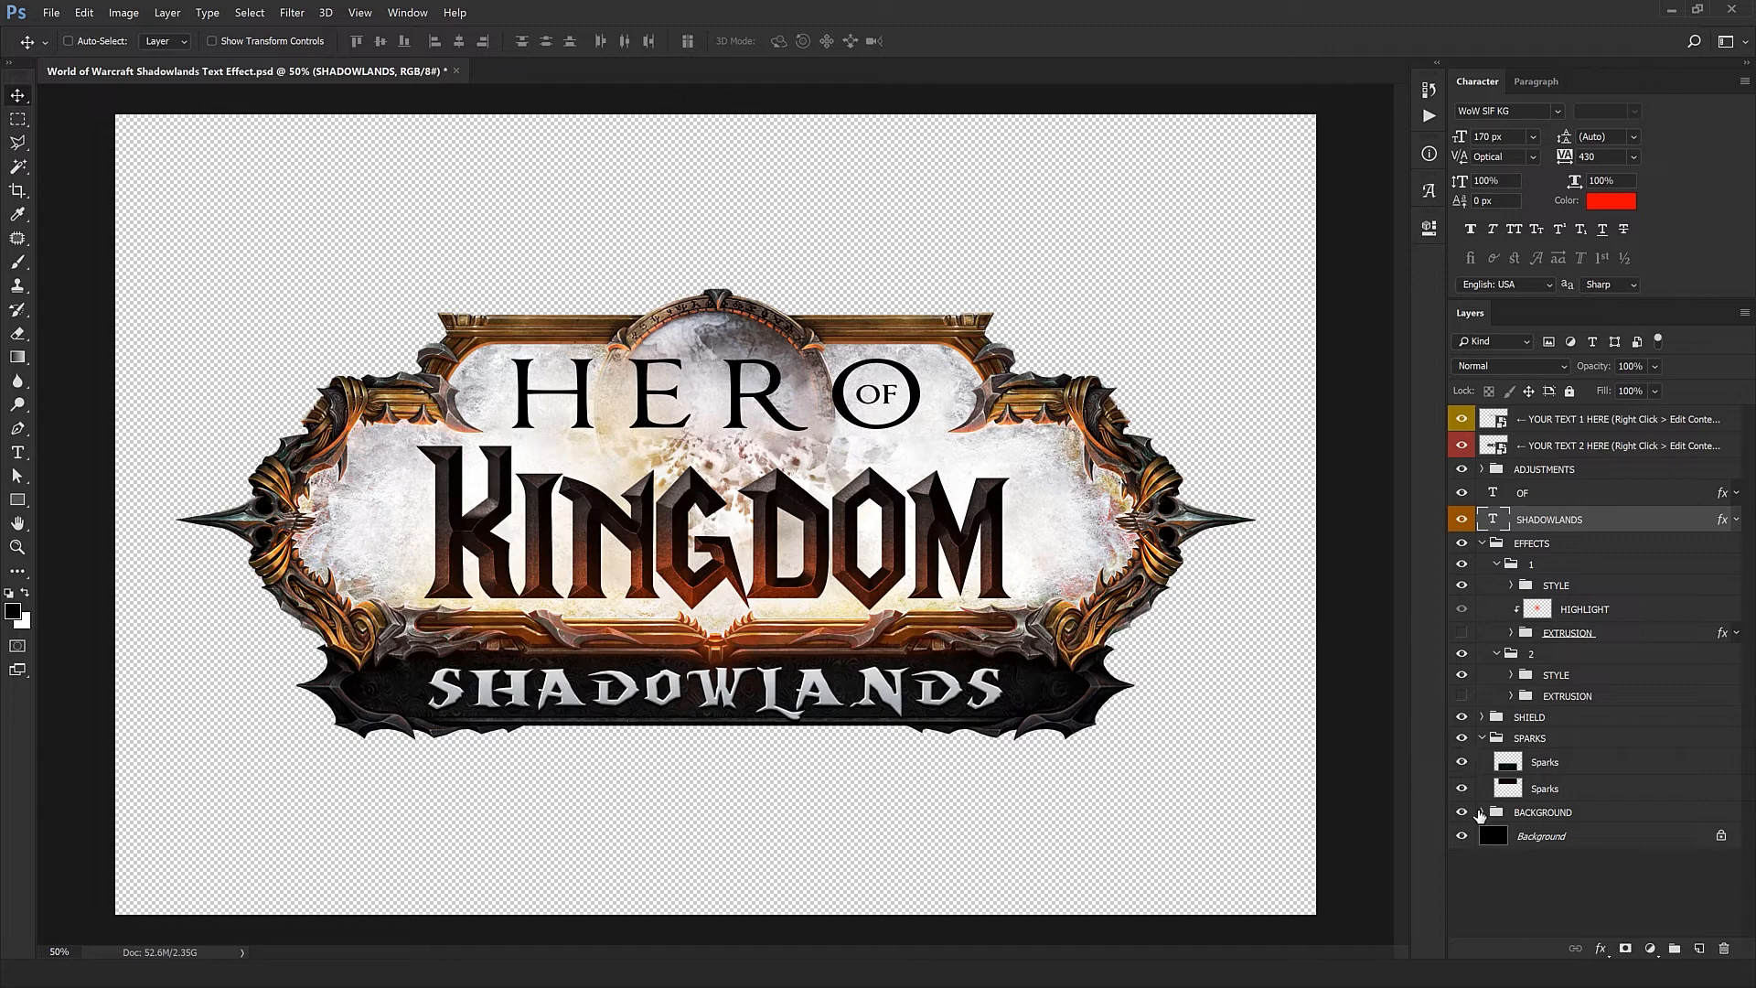
pyautogui.click(1478, 737)
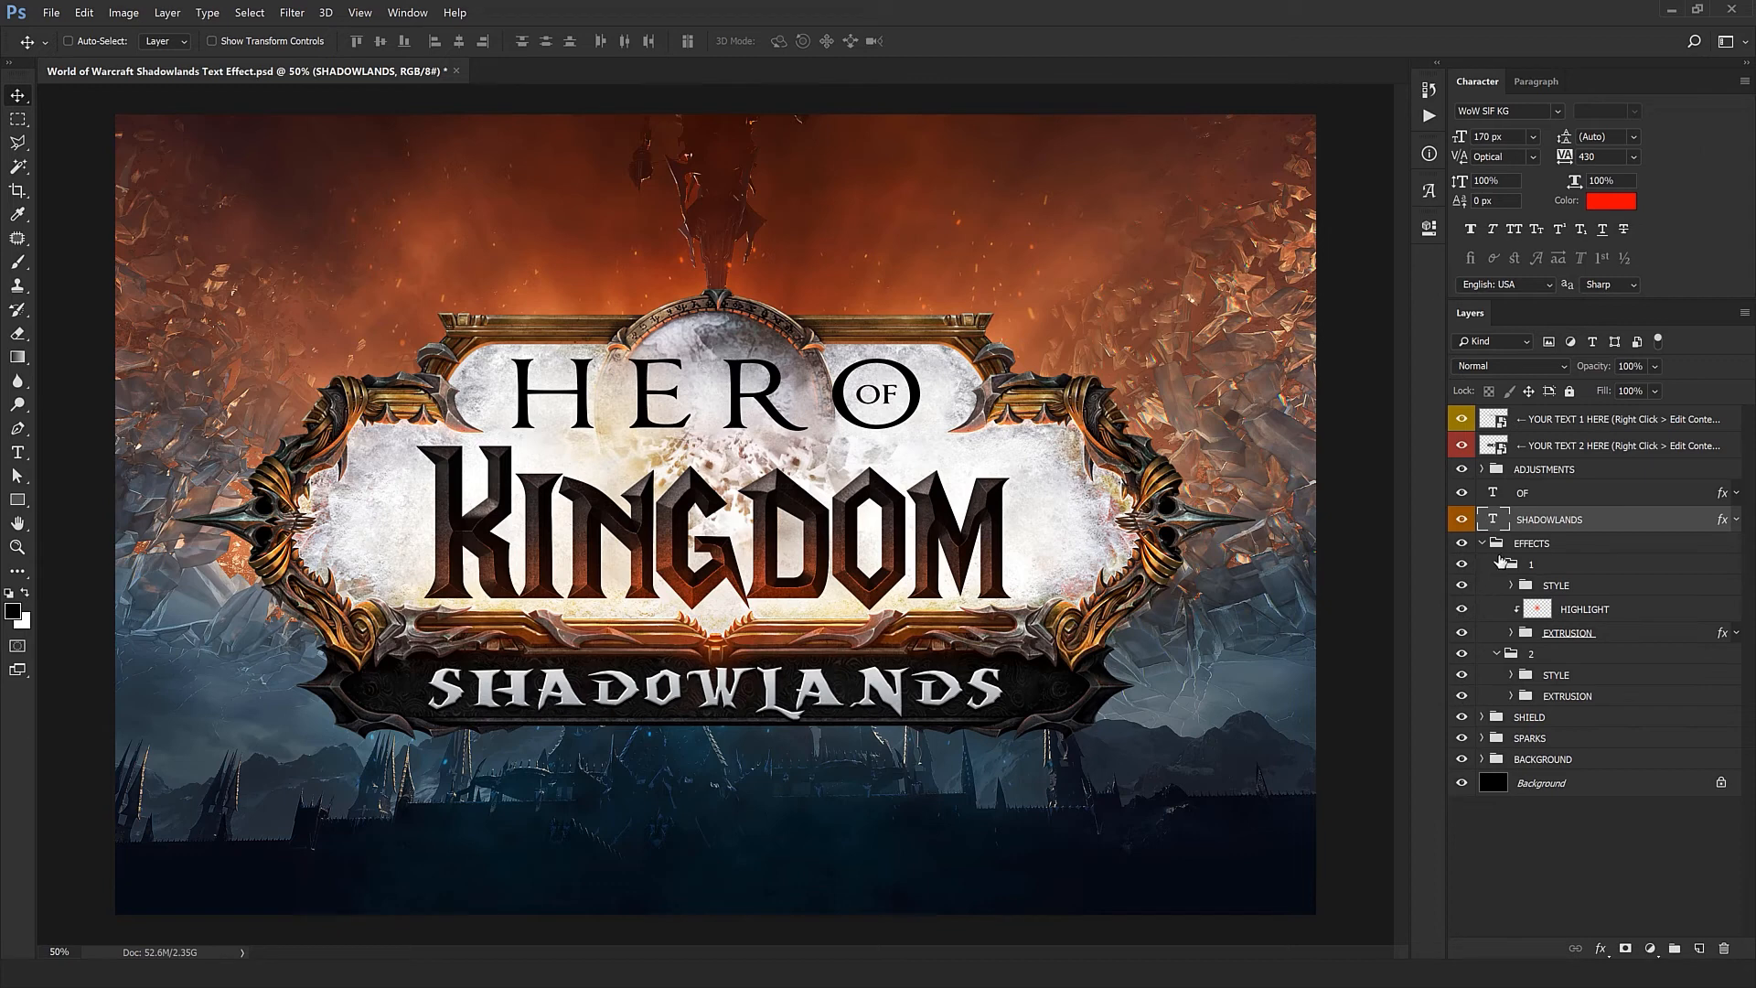
pyautogui.click(1480, 543)
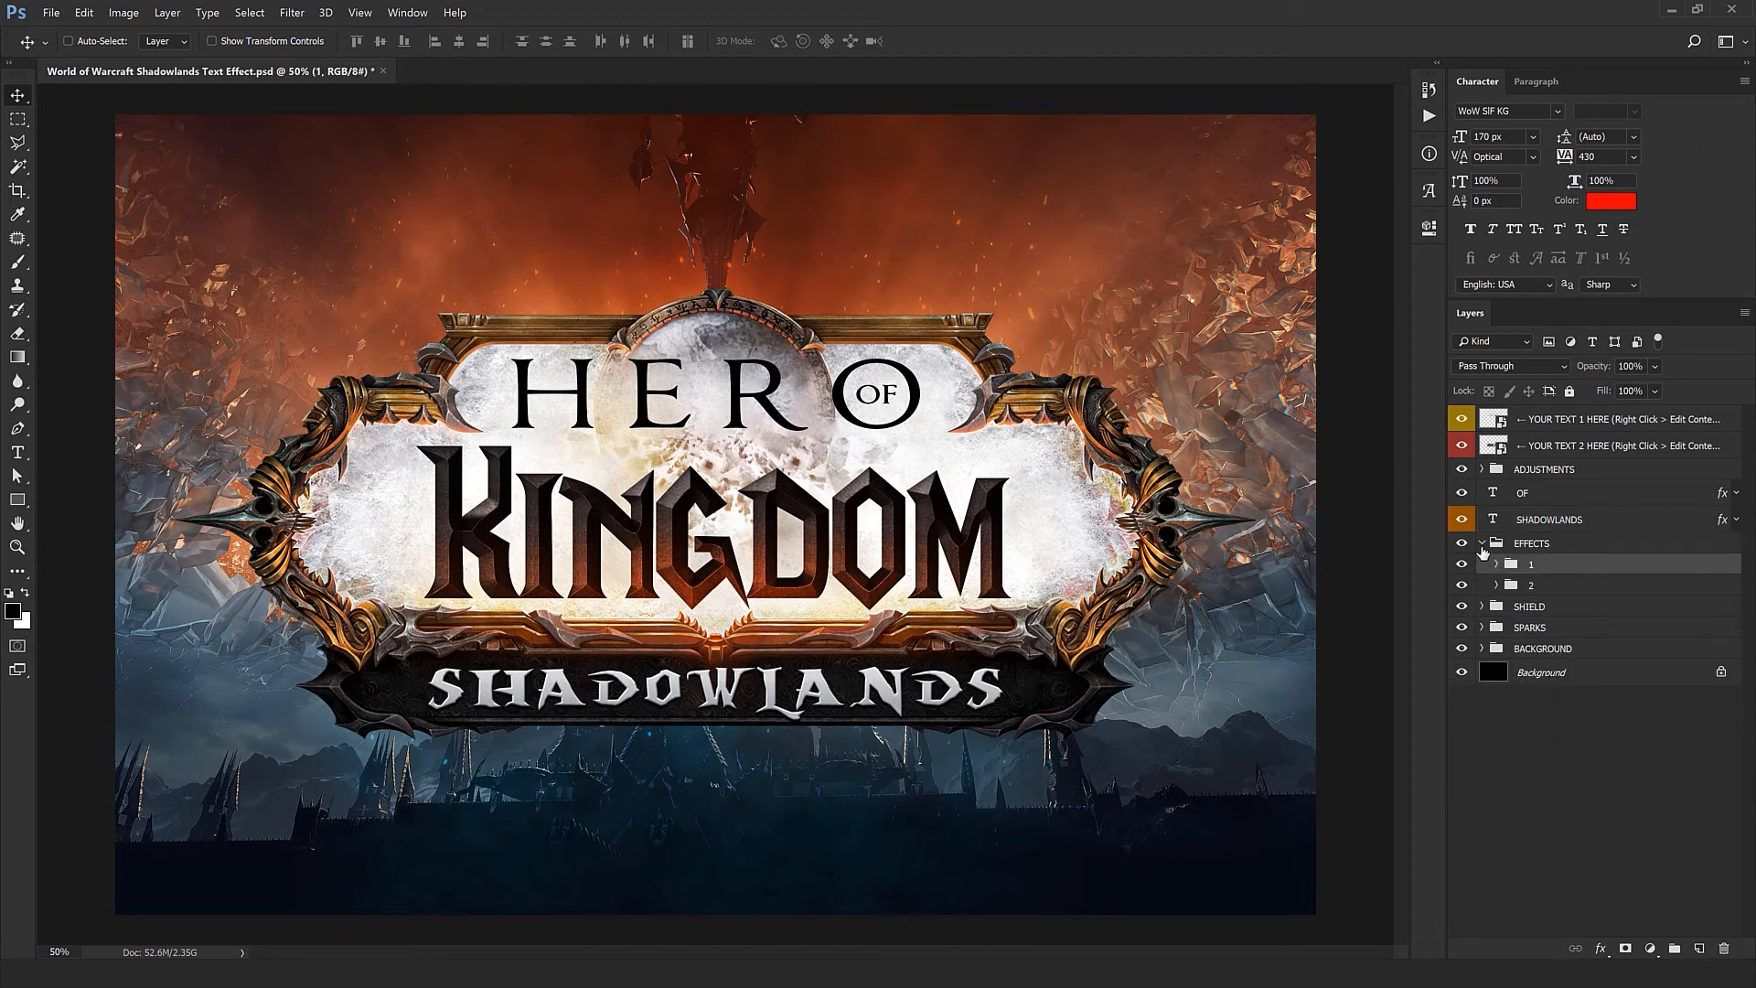
pyautogui.click(1481, 543)
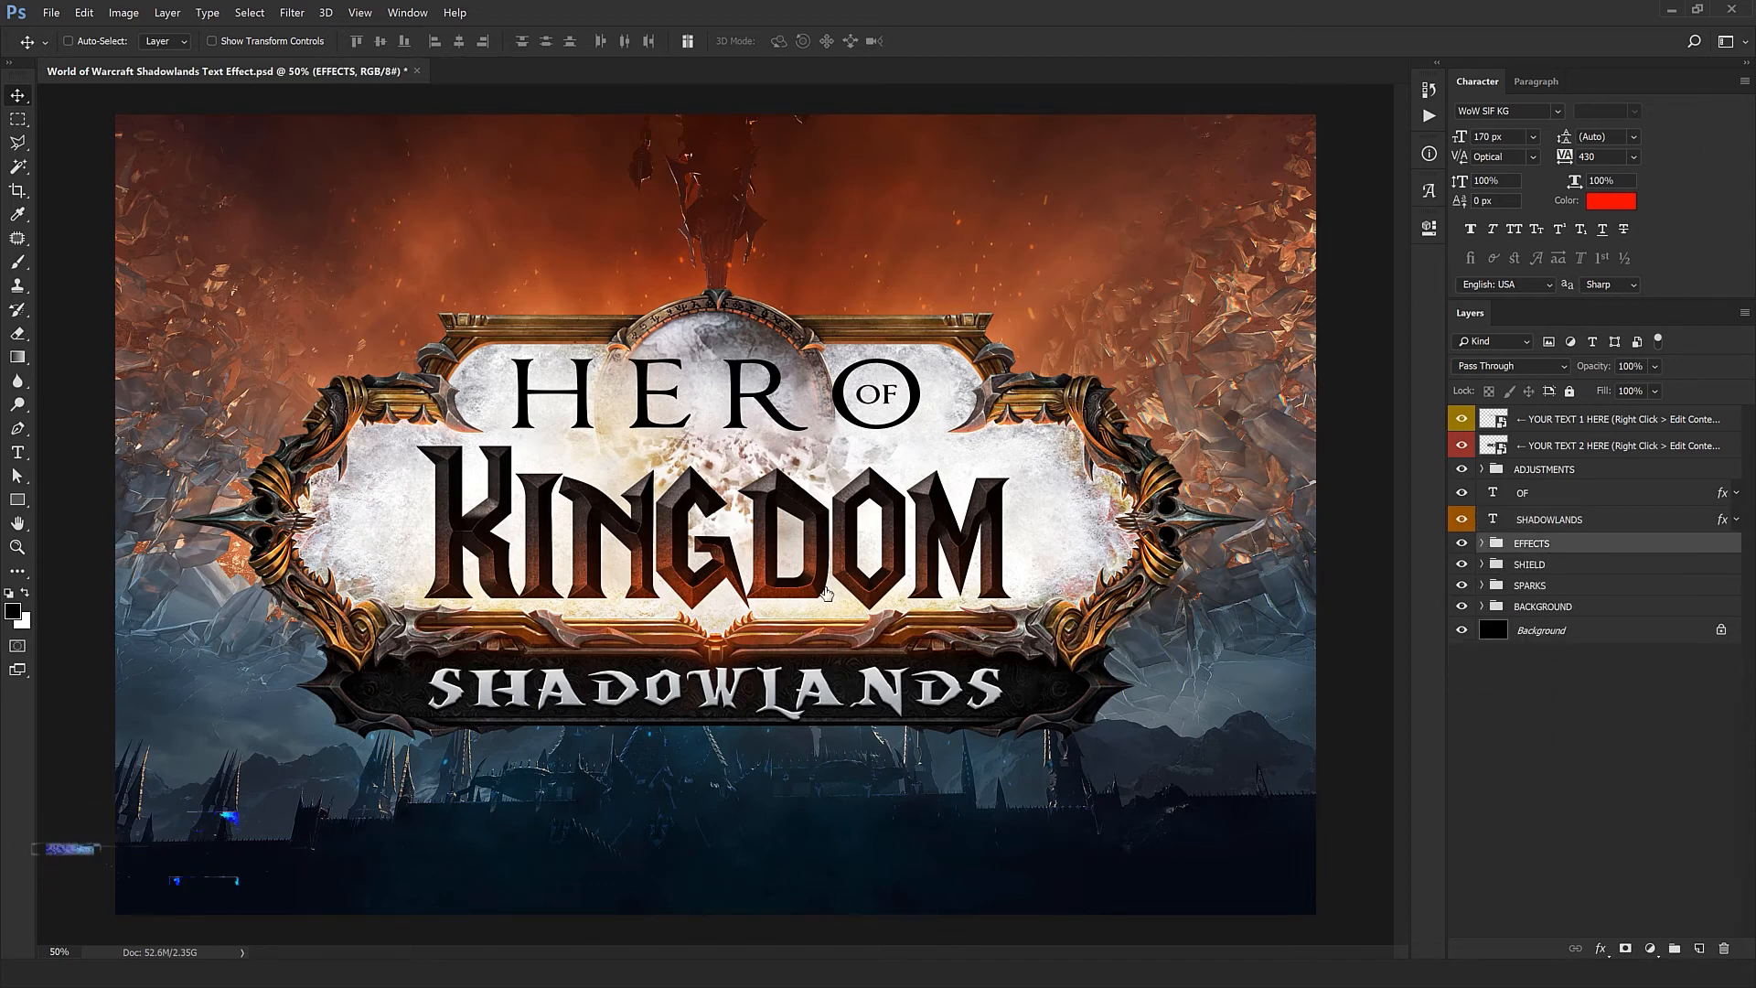